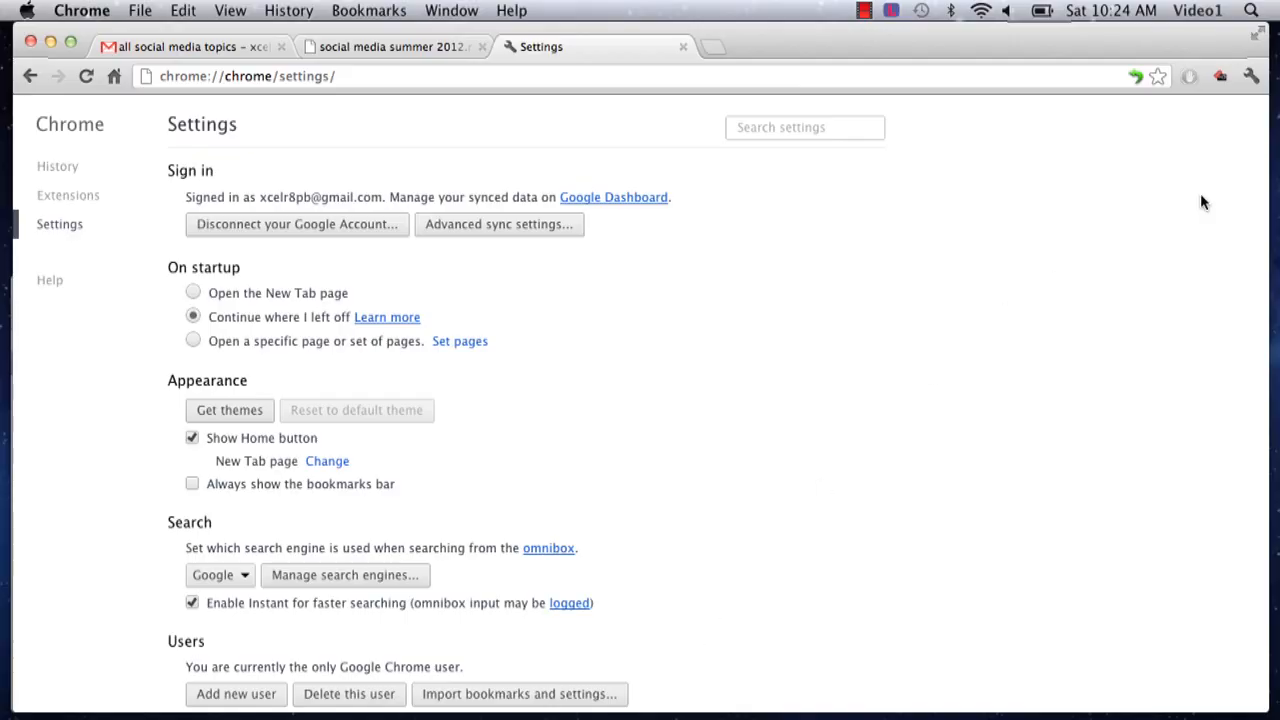
{"action": "mouse_move", "coordinate": [608, 308]}
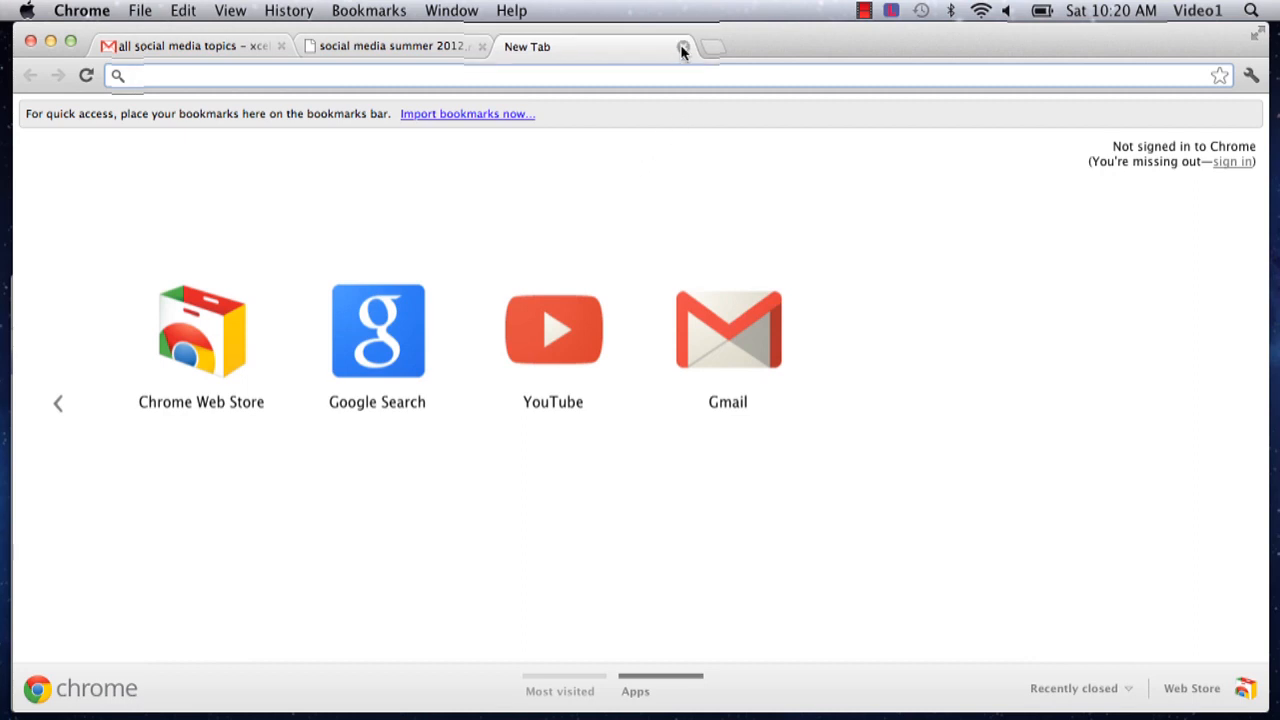
Step: Sign in to Chrome from the New Tab page, entering the account email starting 'xcelr'
{"action": "left_click", "coordinate": [684, 48]}
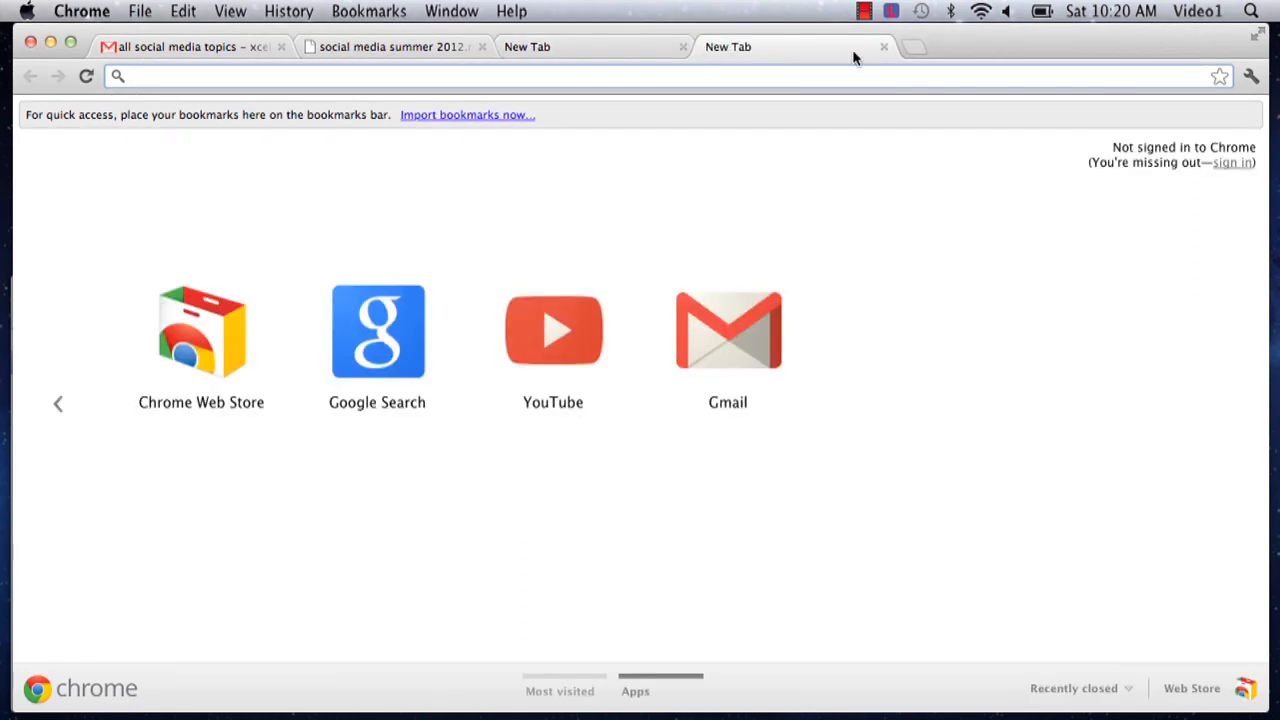
{"action": "left_click", "coordinate": [884, 46]}
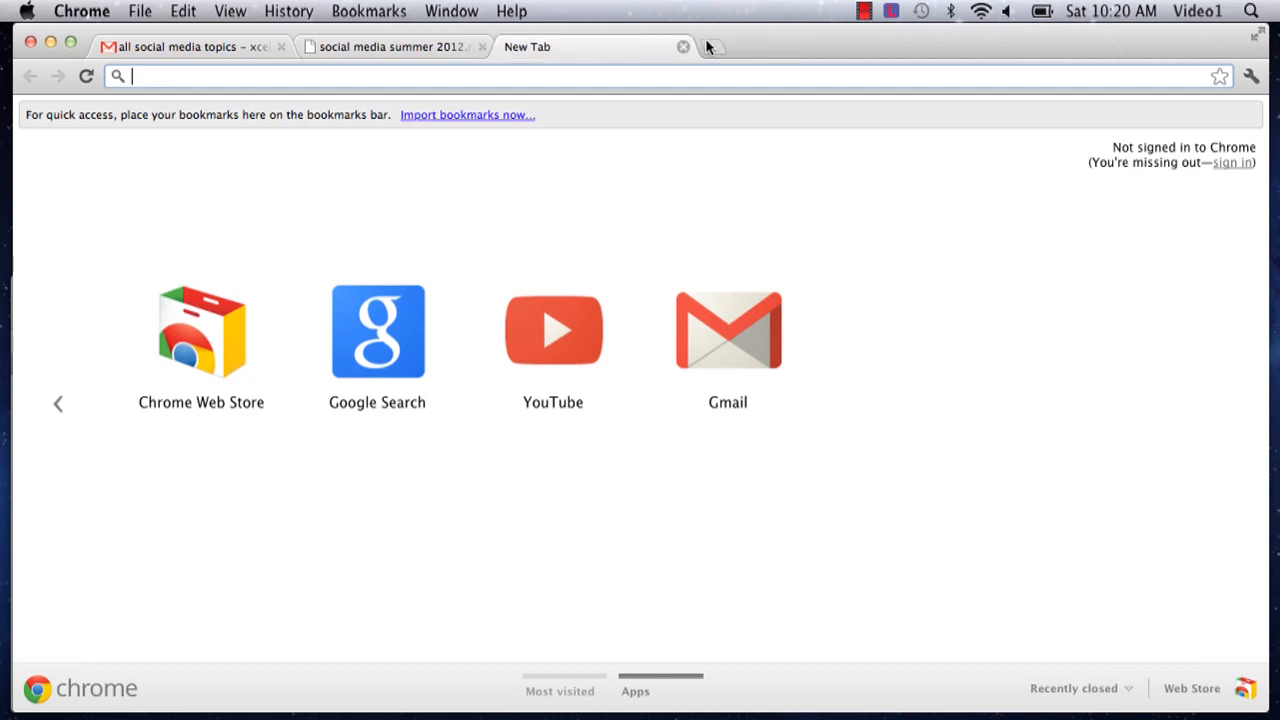
{"action": "mouse_move", "coordinate": [1232, 162]}
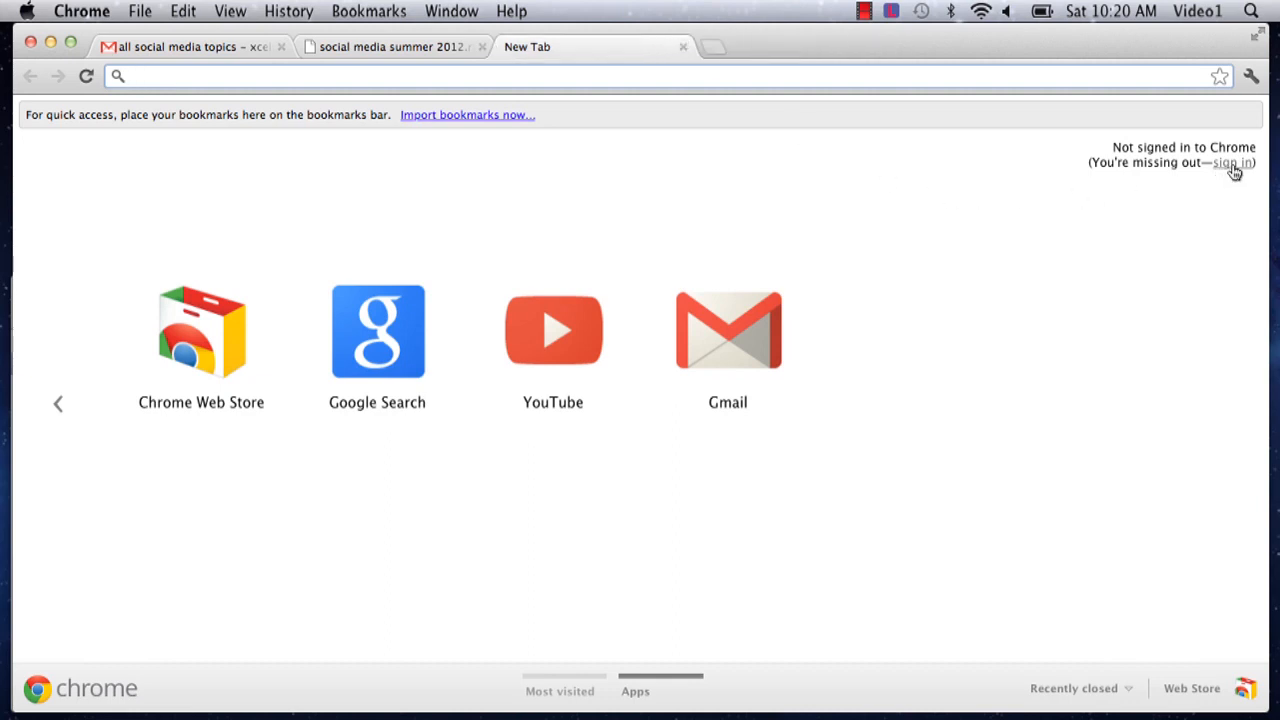
{"action": "mouse_move", "coordinate": [1176, 156]}
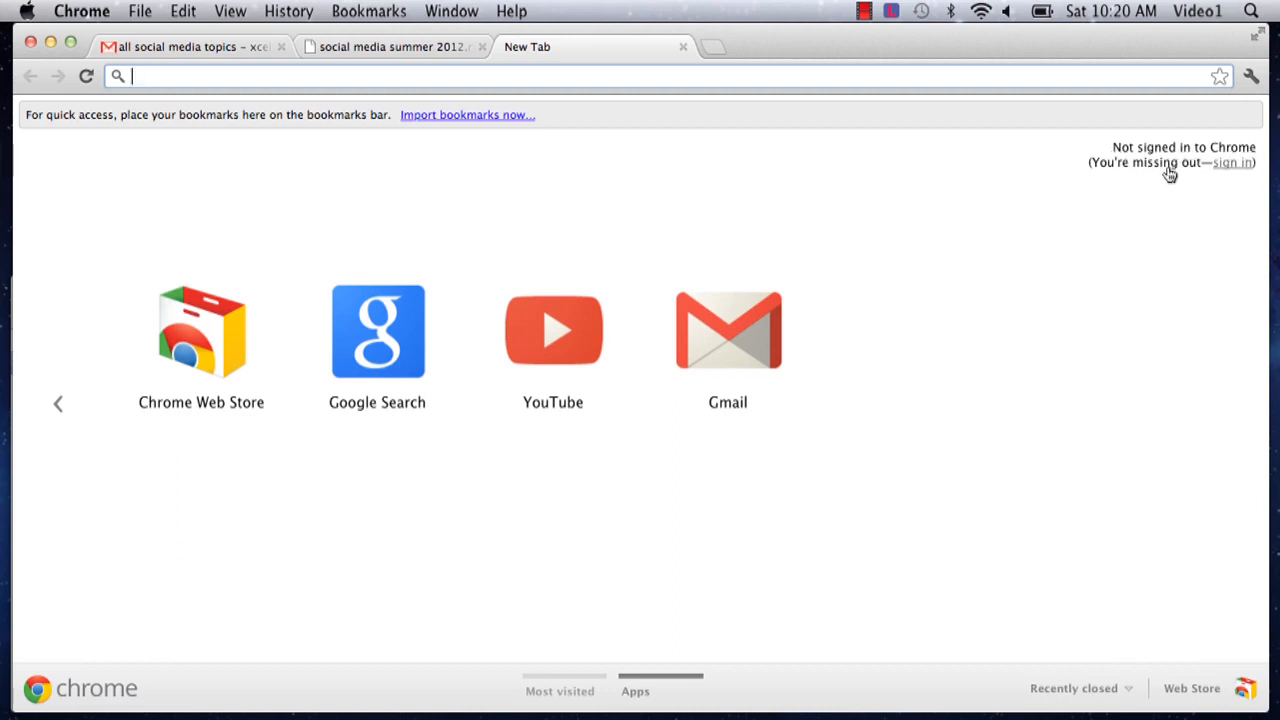
{"action": "left_click", "coordinate": [1232, 162]}
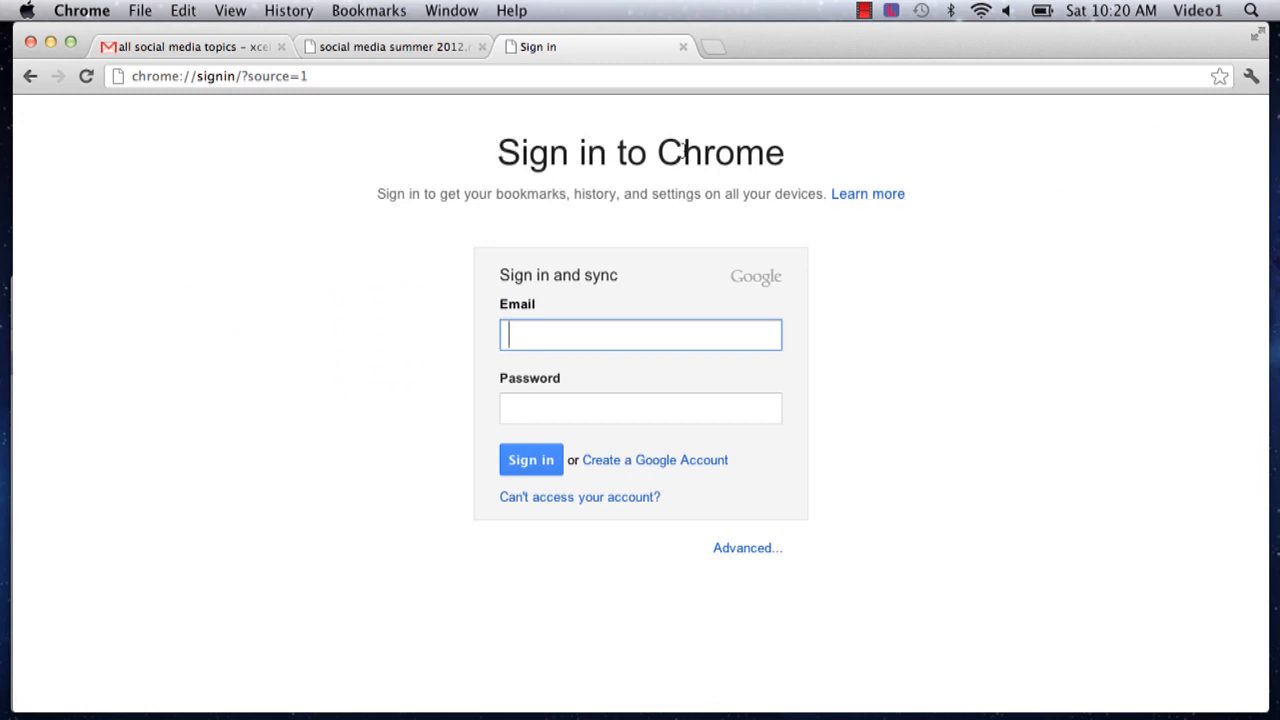
{"action": "type", "text": "xcelr"}
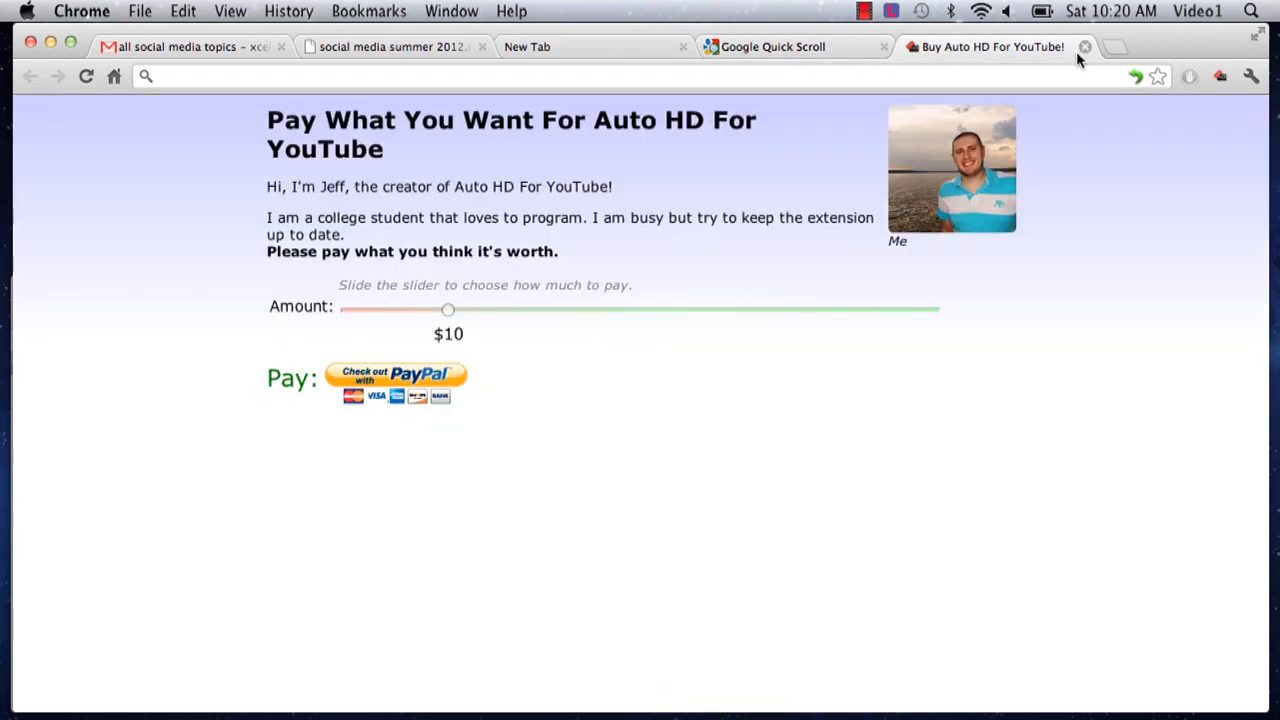
Step: Close the Auto HD For YouTube donation page
{"action": "left_click", "coordinate": [770, 46]}
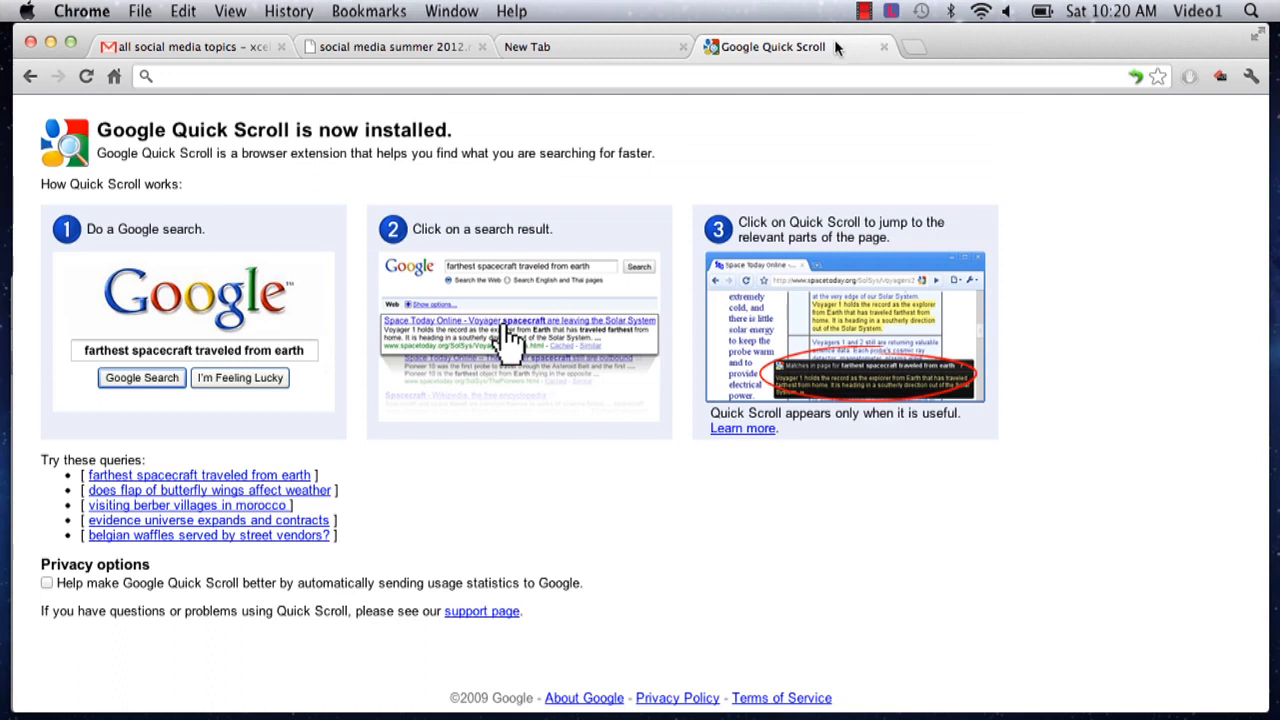
{"action": "mouse_move", "coordinate": [886, 48]}
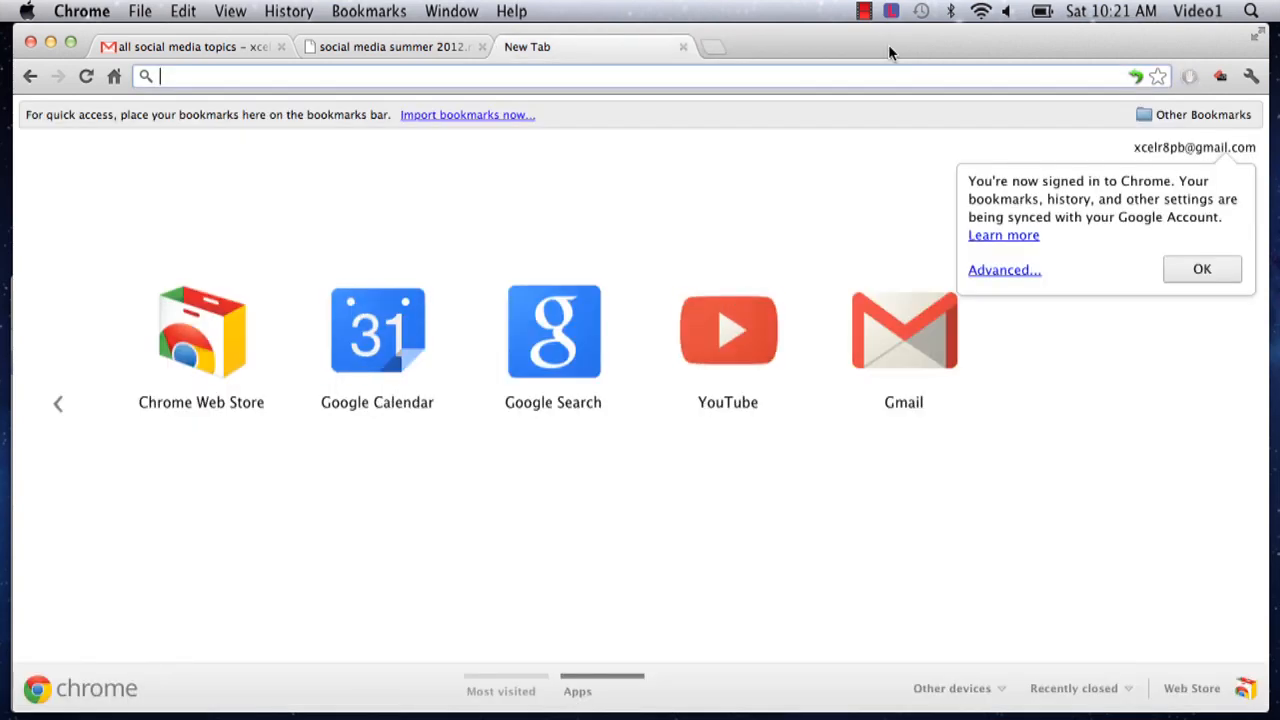
{"action": "mouse_move", "coordinate": [1068, 376]}
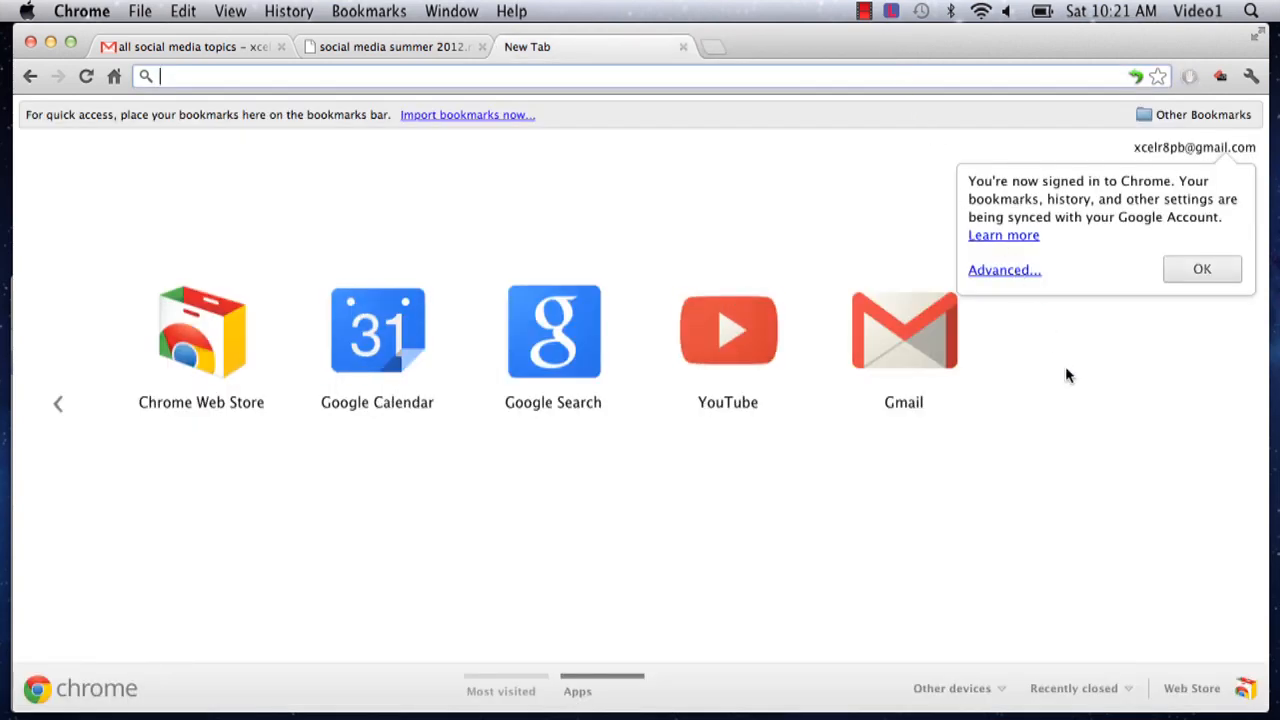
Step: Dismiss the signed-in notice and browse the Other devices list of tabs open on synced computers
{"action": "left_click", "coordinate": [1202, 268]}
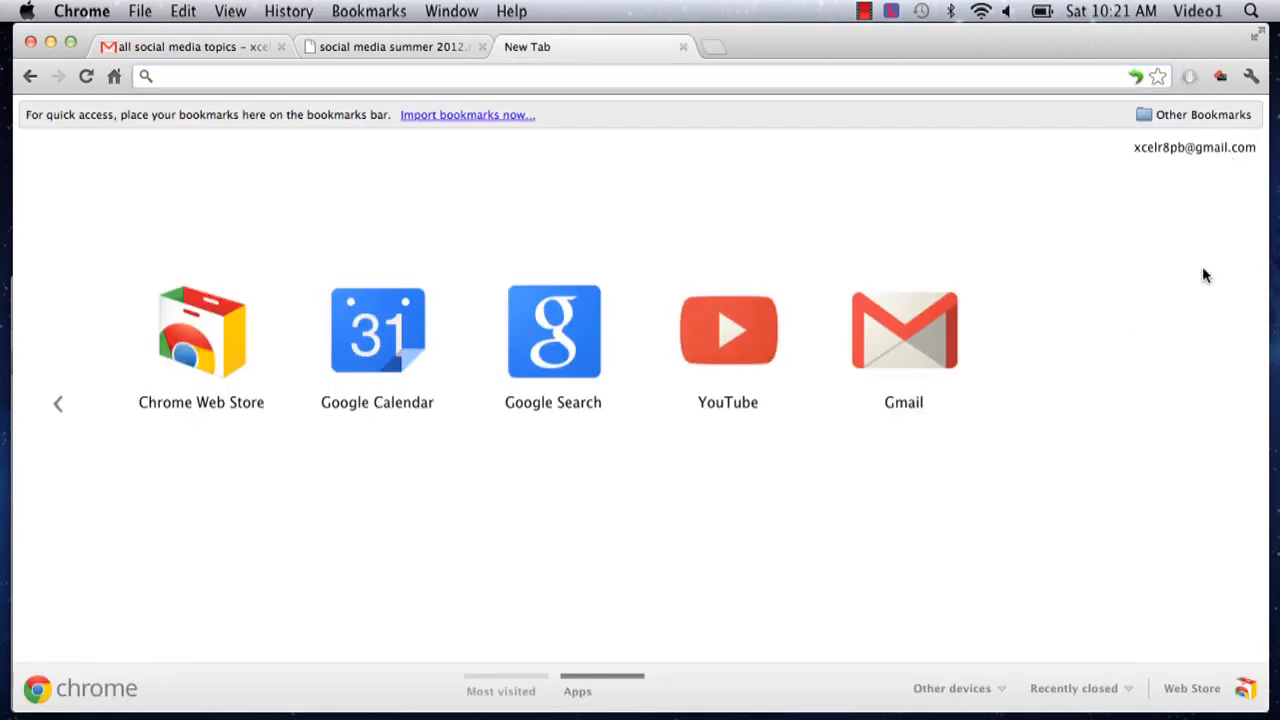
{"action": "mouse_move", "coordinate": [868, 226]}
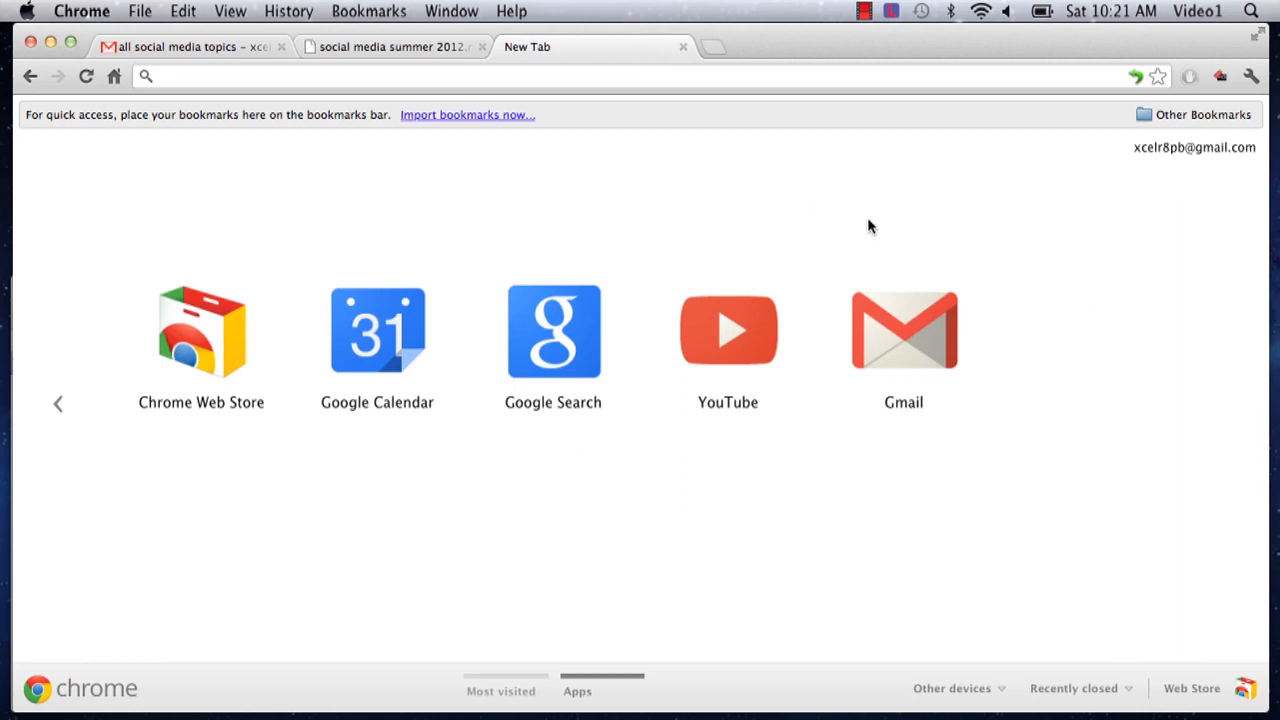
{"action": "mouse_move", "coordinate": [1036, 654]}
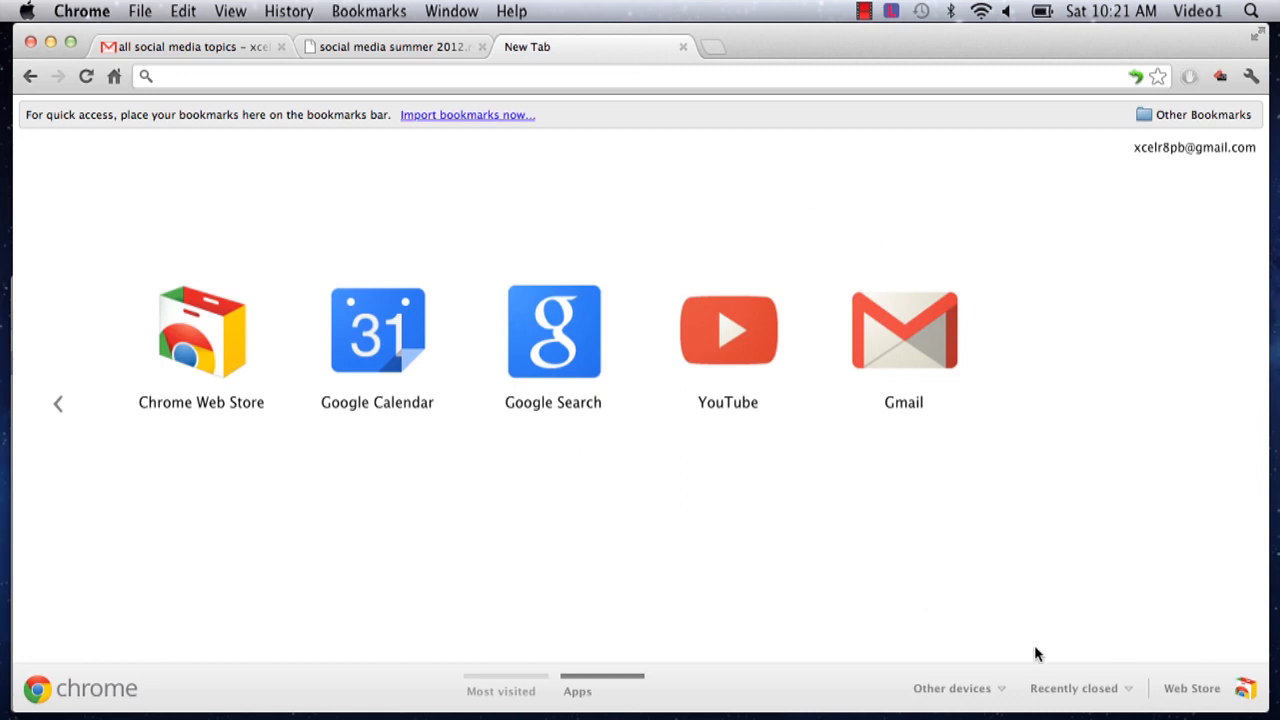
{"action": "mouse_move", "coordinate": [978, 688]}
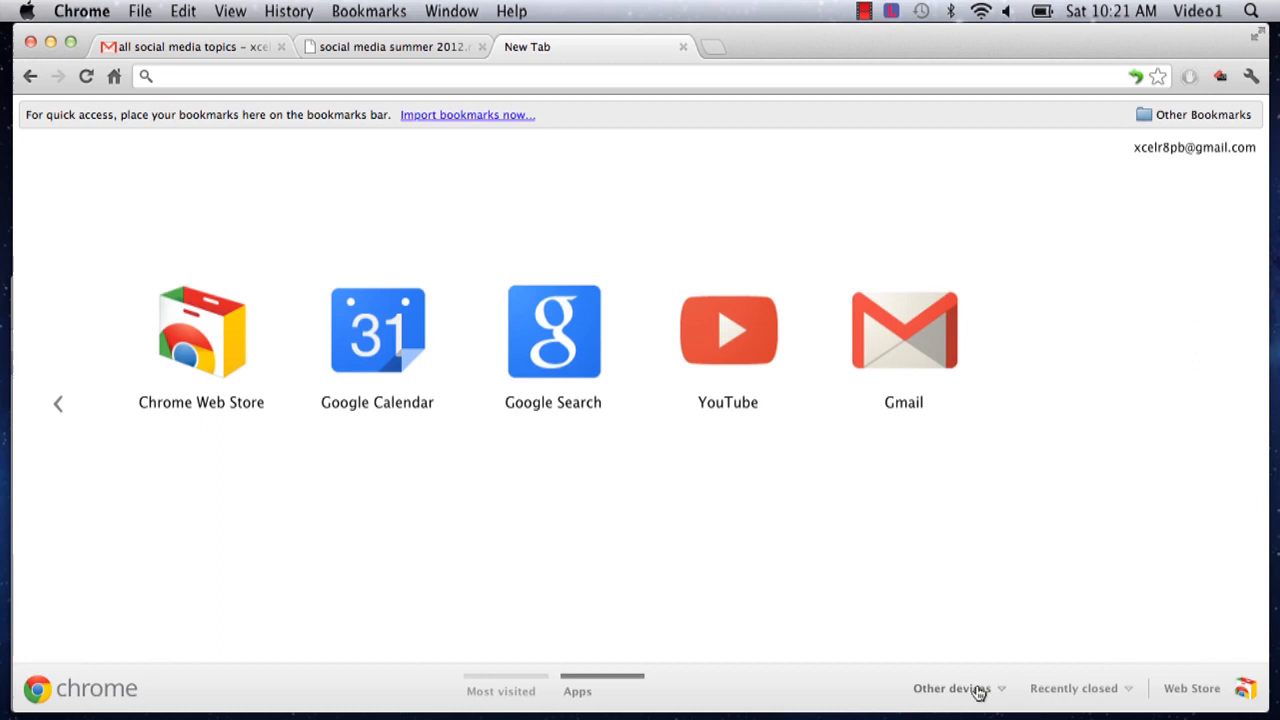
{"action": "left_click", "coordinate": [952, 688]}
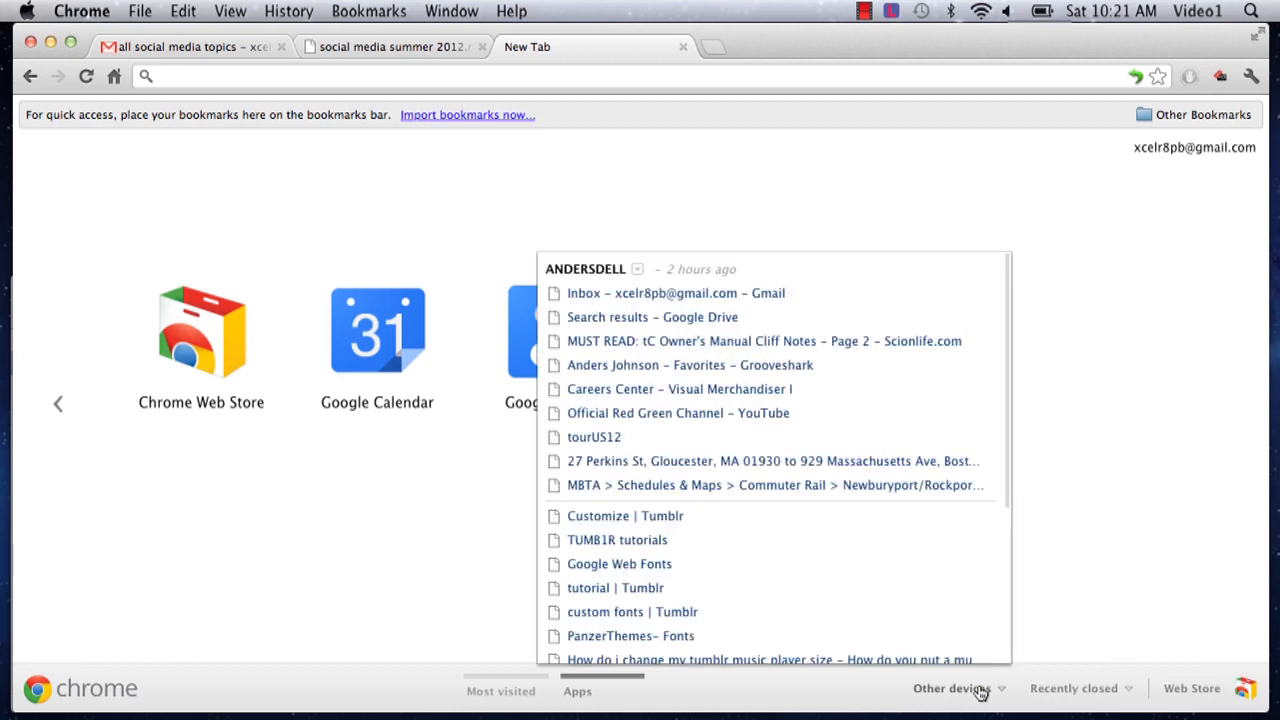
{"action": "mouse_move", "coordinate": [578, 290]}
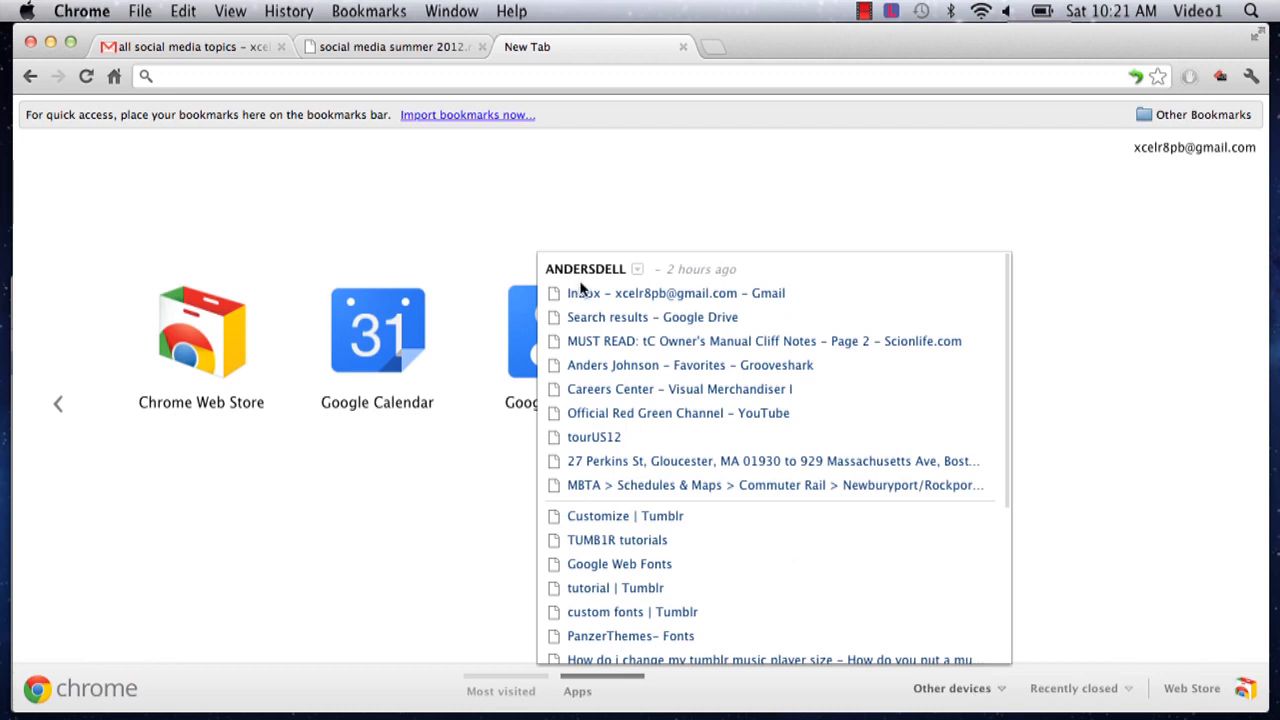
{"action": "mouse_move", "coordinate": [600, 280]}
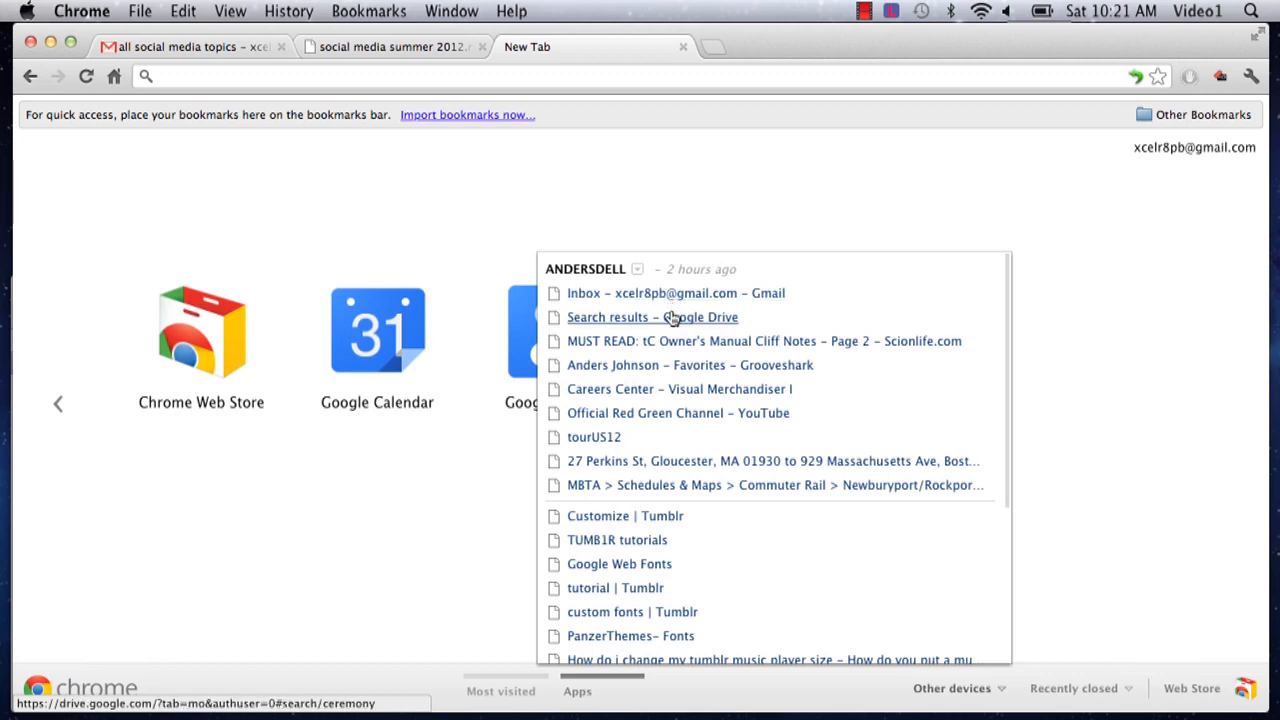
{"action": "mouse_move", "coordinate": [616, 460]}
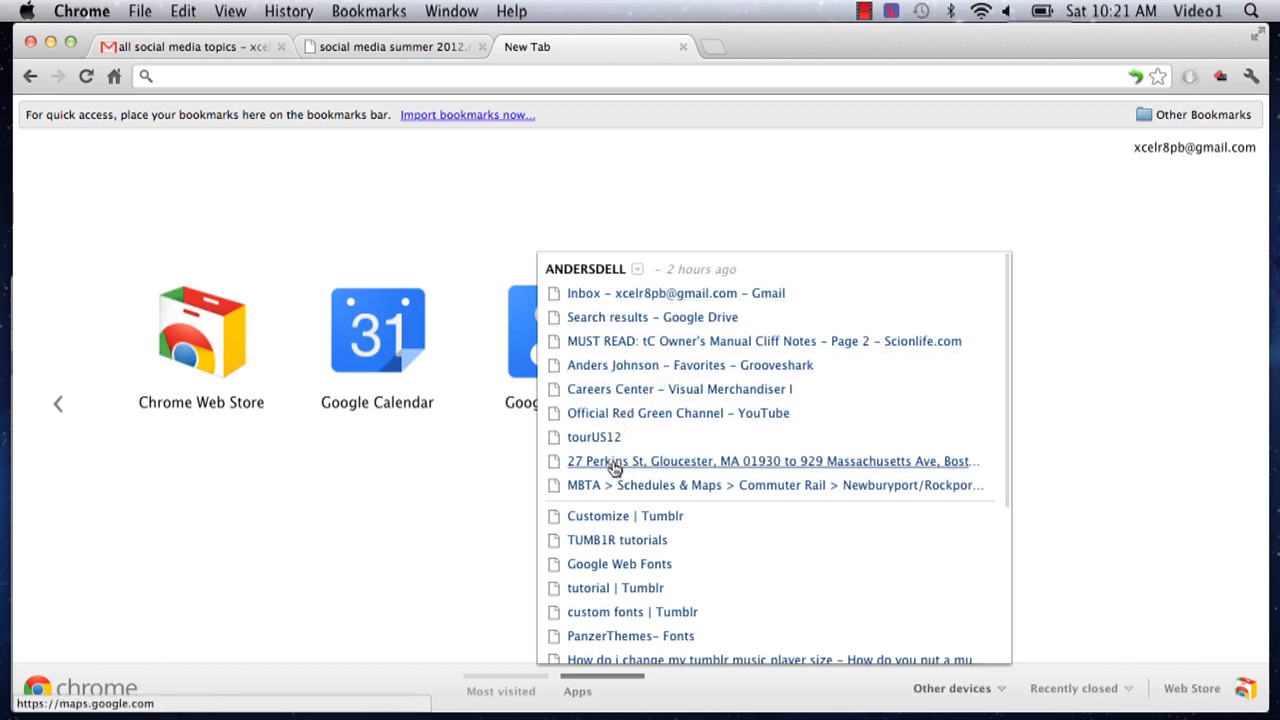
{"action": "scroll", "scroll_direction": "down", "scroll_amount": 3}
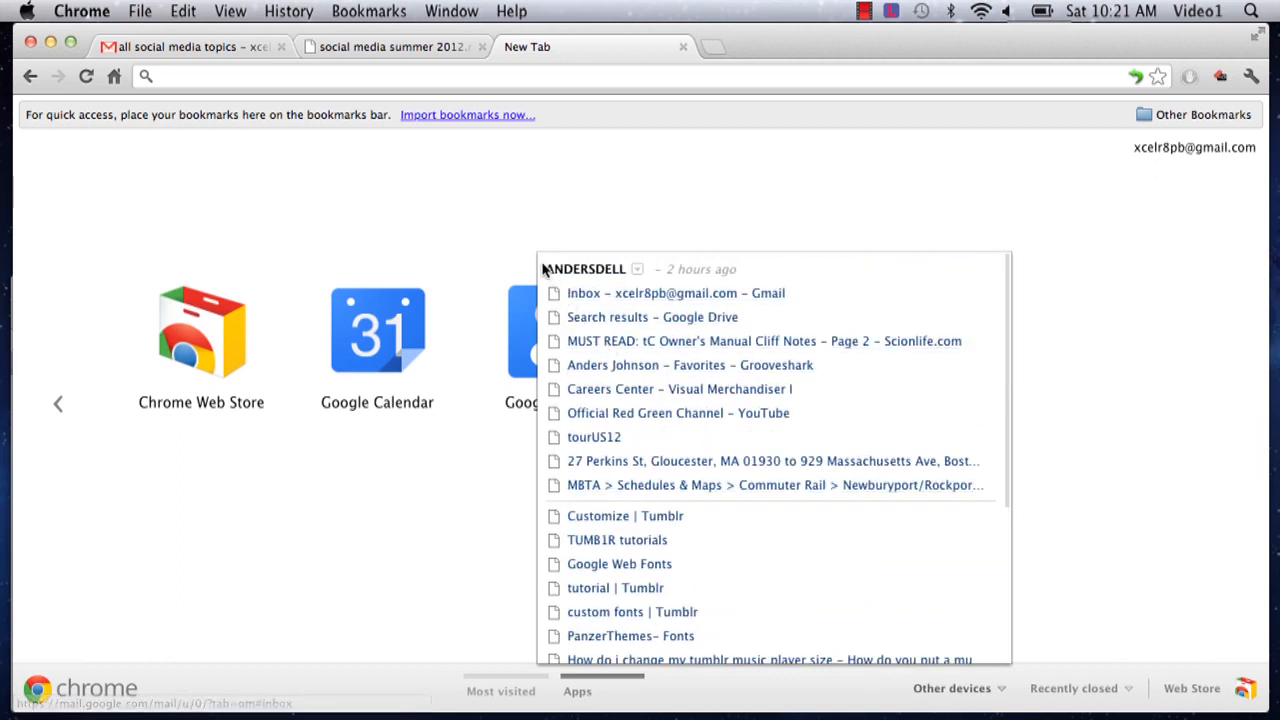
{"action": "mouse_move", "coordinate": [618, 276]}
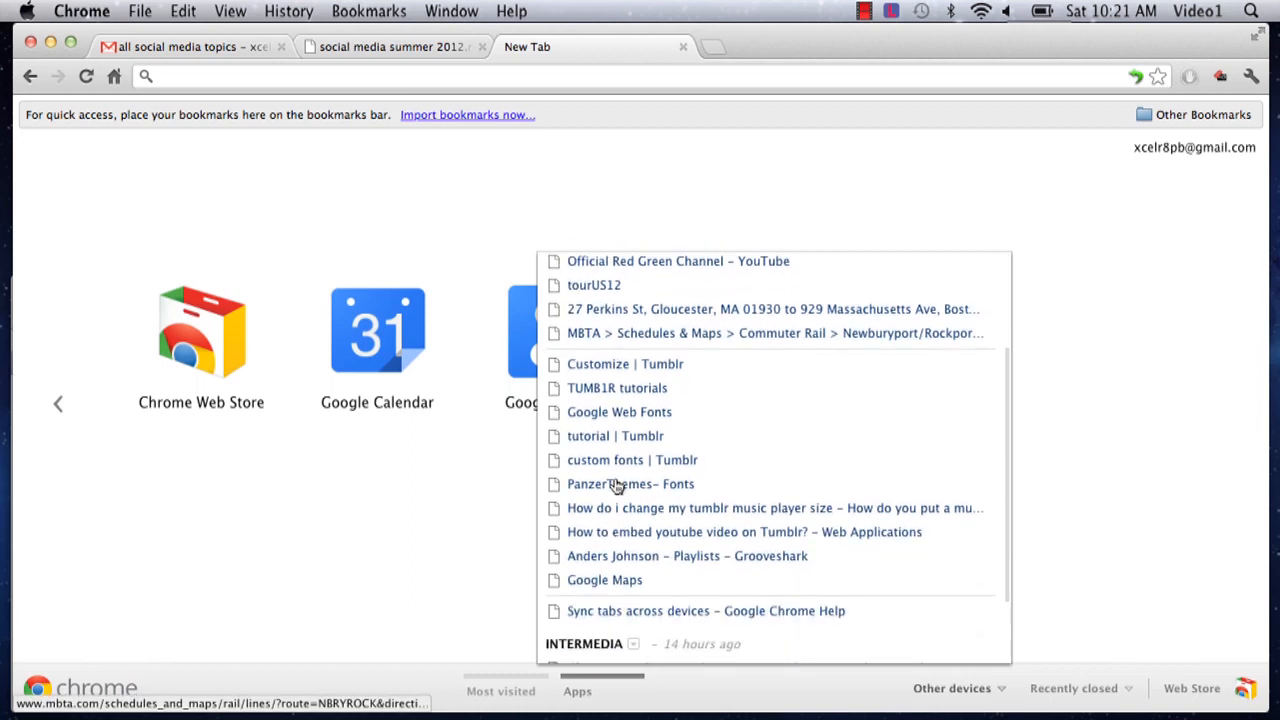
{"action": "scroll", "scroll_direction": "down", "scroll_amount": 3}
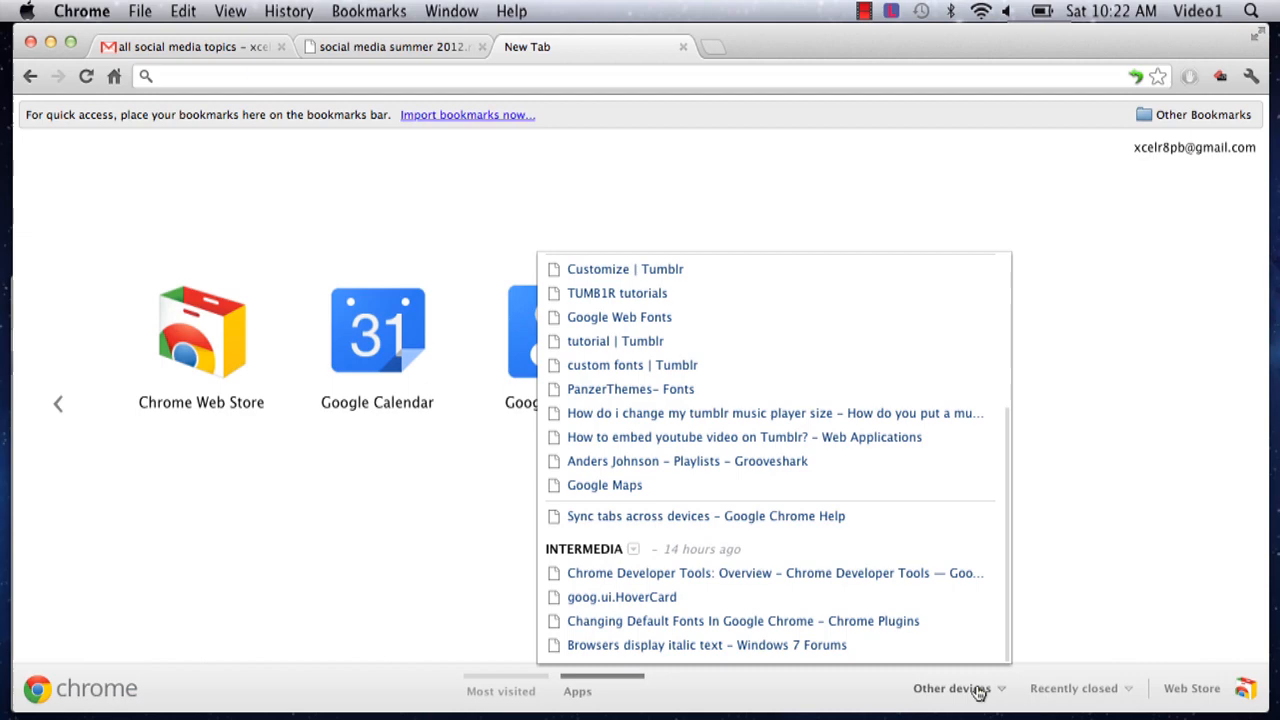
{"action": "mouse_move", "coordinate": [864, 540]}
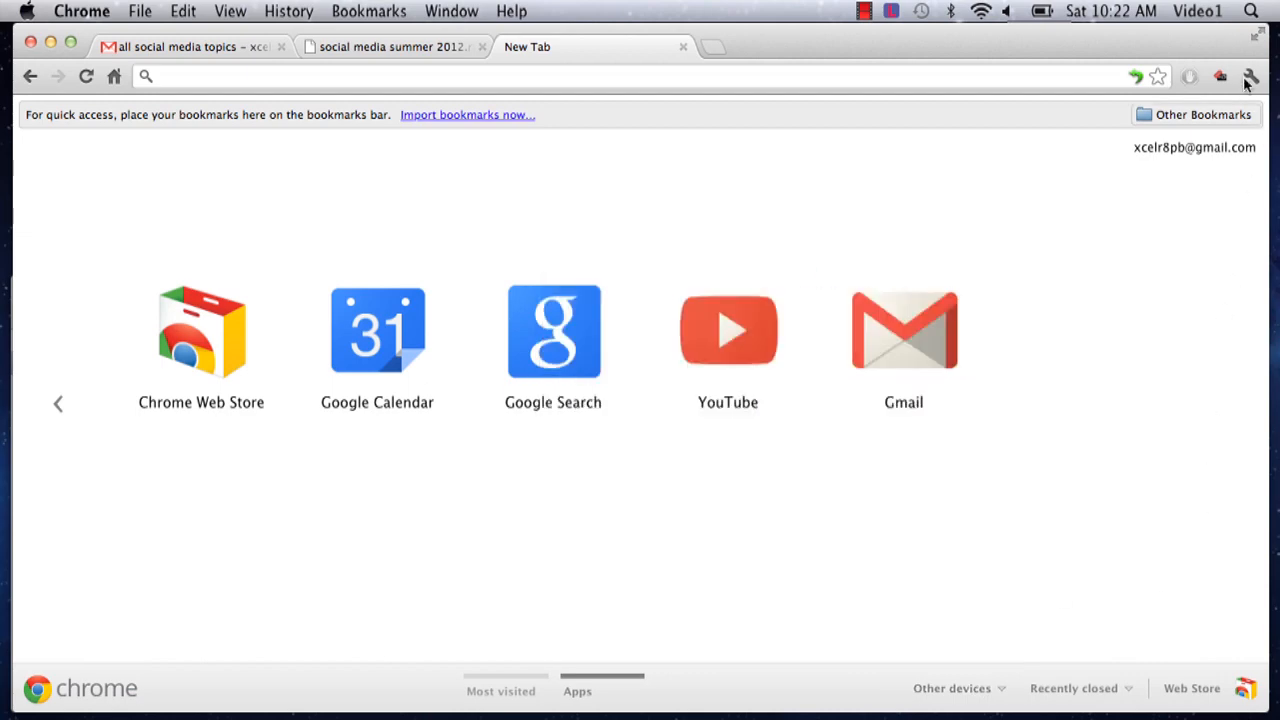
Step: Open the Extensions page from the Chrome menu's Tools submenu to see the synced extensions
{"action": "left_click", "coordinate": [1250, 76]}
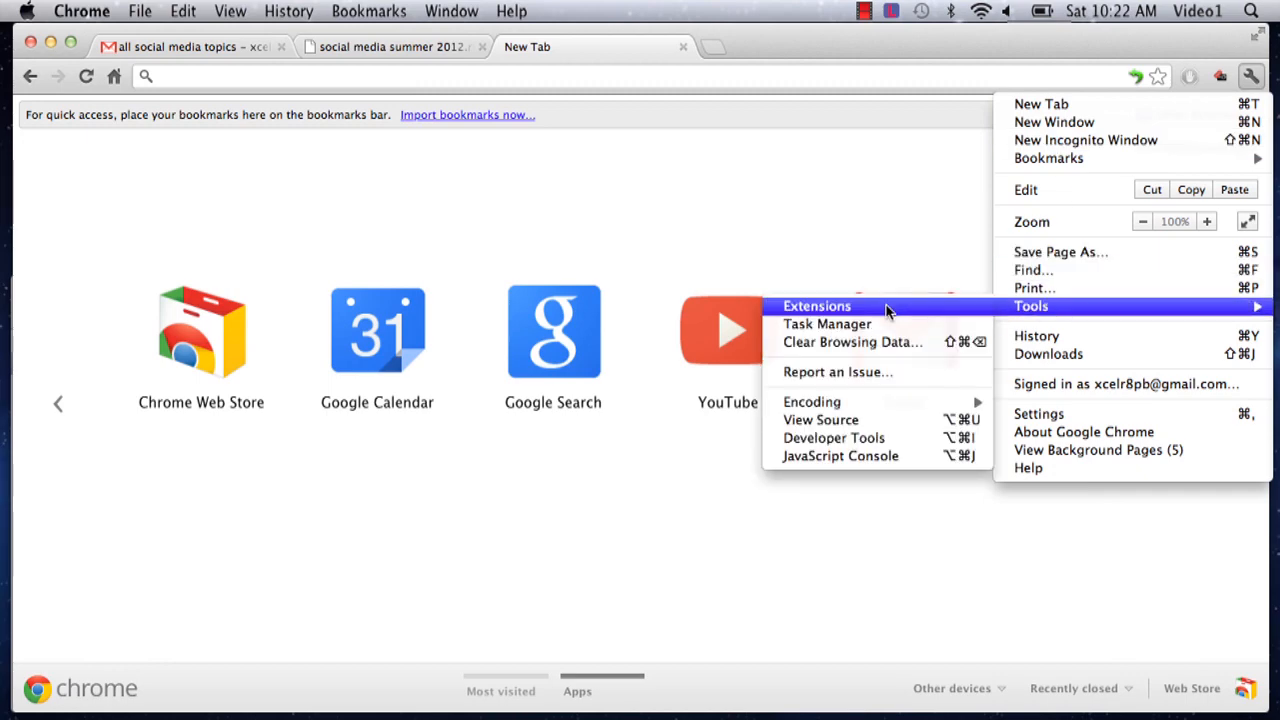
{"action": "left_click", "coordinate": [816, 306]}
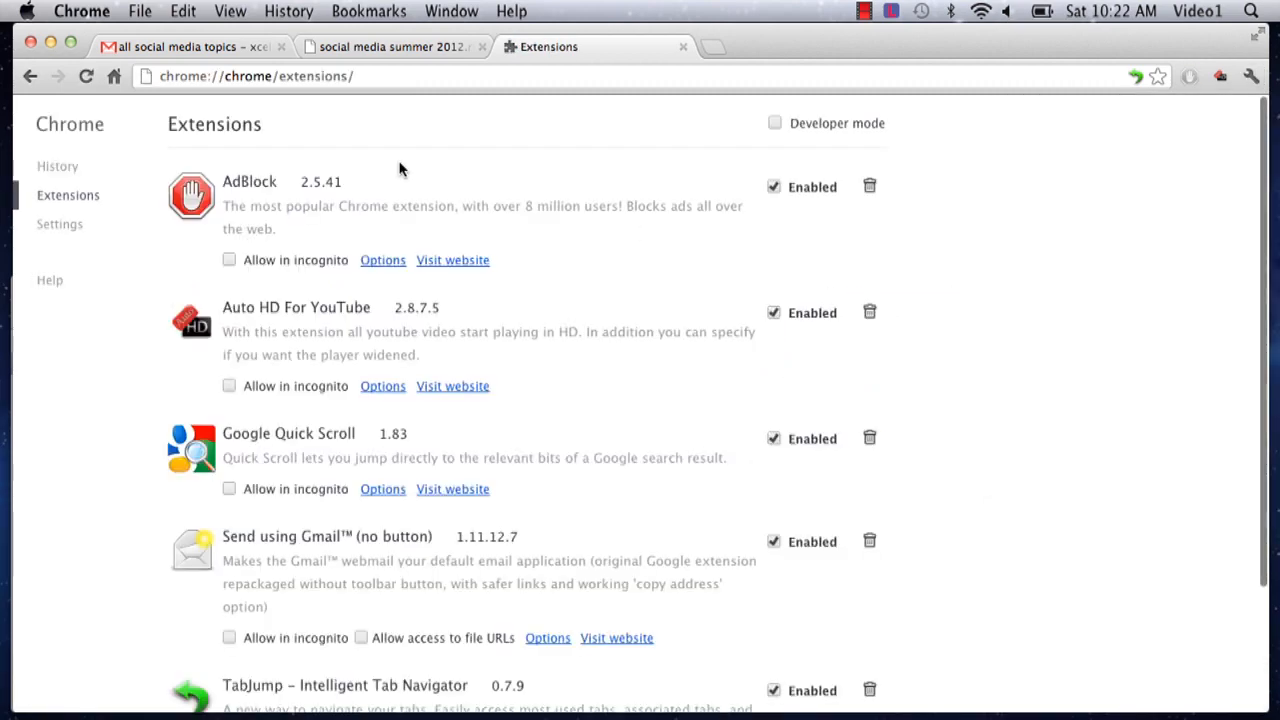
{"action": "left_click", "coordinate": [60, 224]}
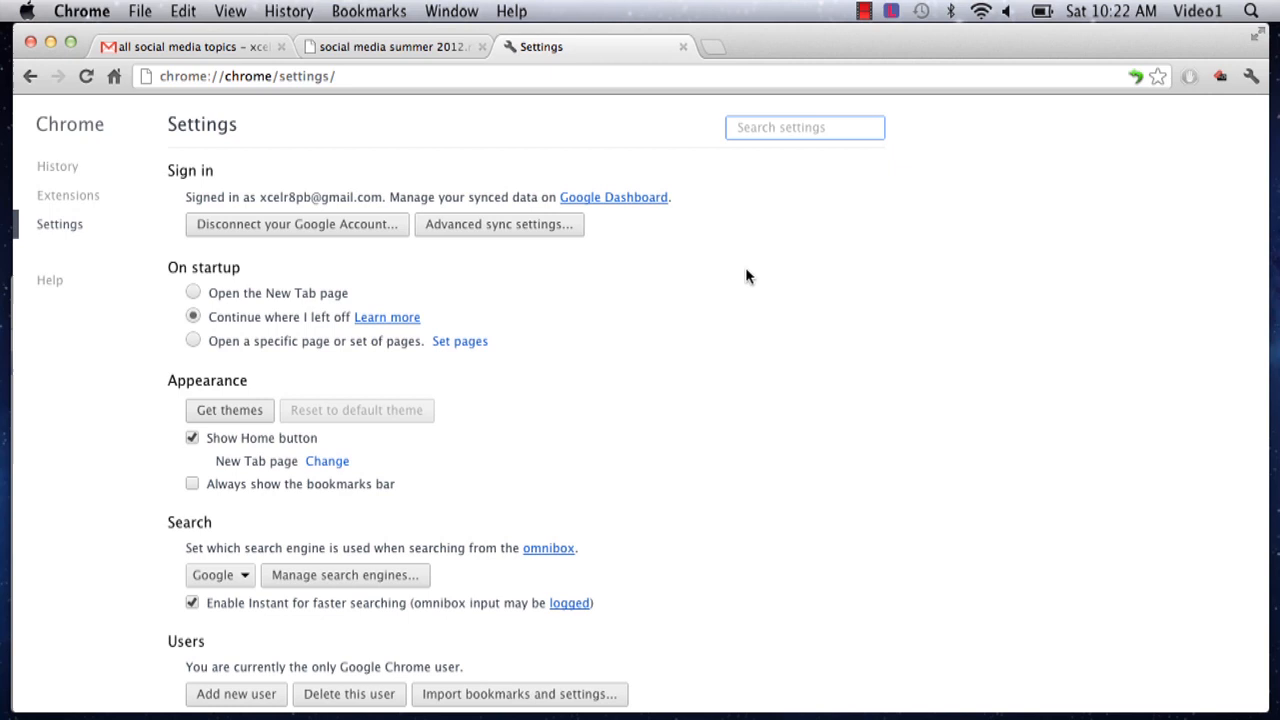
{"action": "mouse_move", "coordinate": [424, 232]}
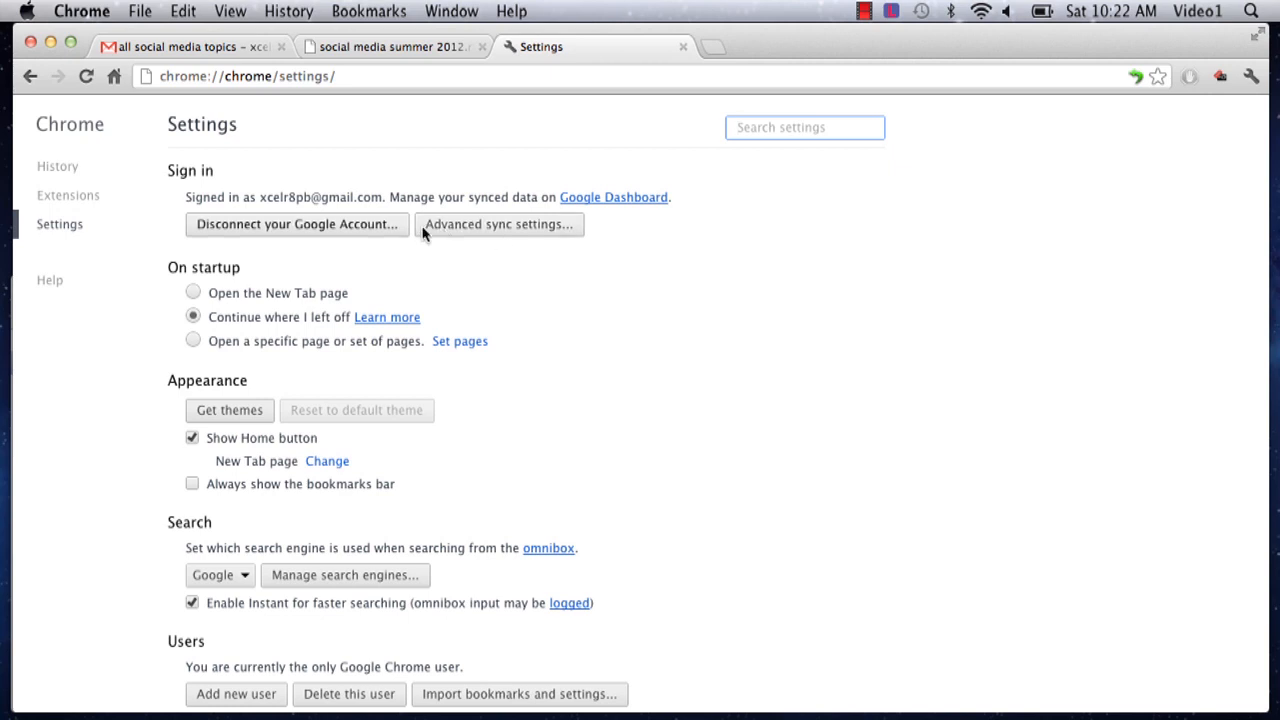
{"action": "mouse_move", "coordinate": [668, 304]}
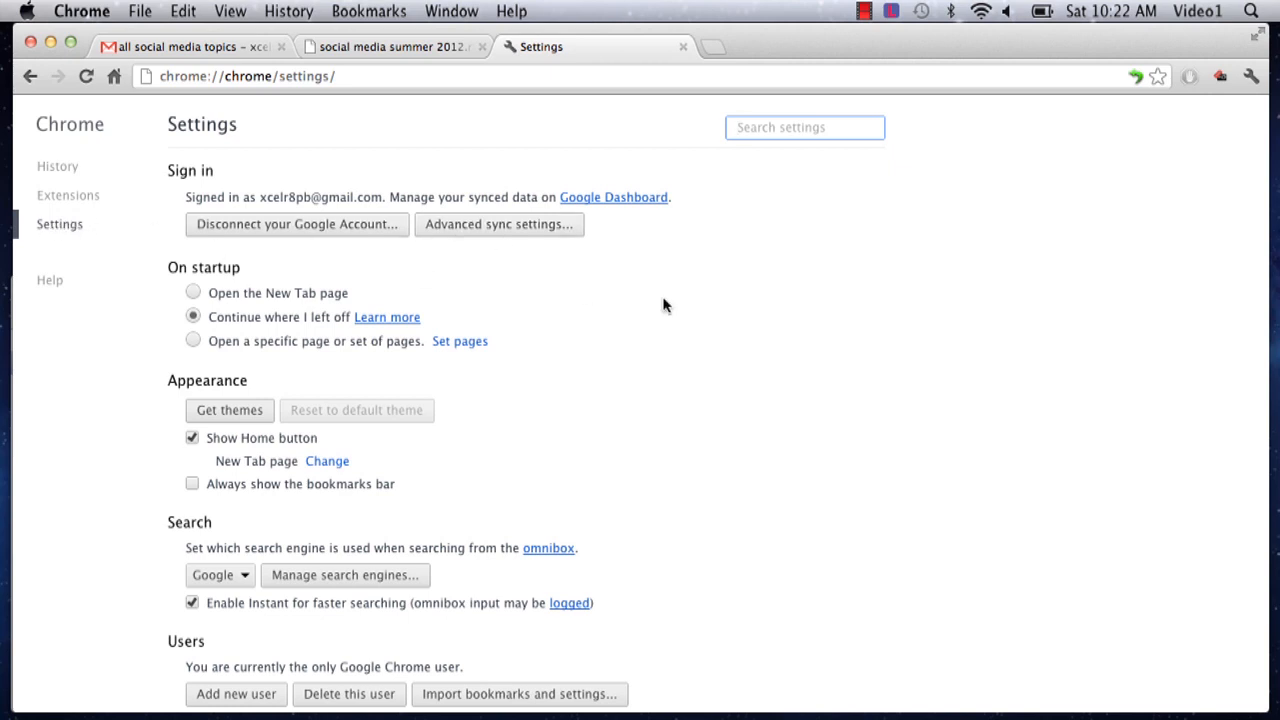
{"action": "mouse_move", "coordinate": [490, 310]}
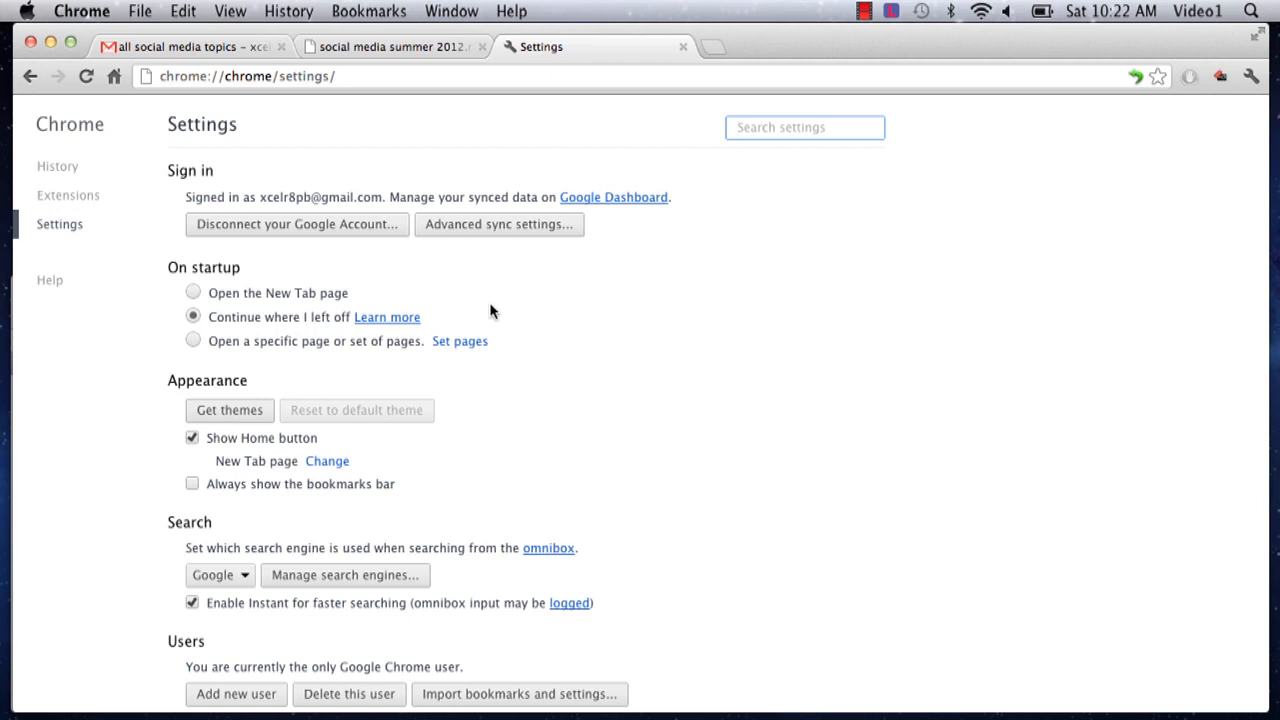
{"action": "scroll", "scroll_direction": "down", "scroll_amount": 3}
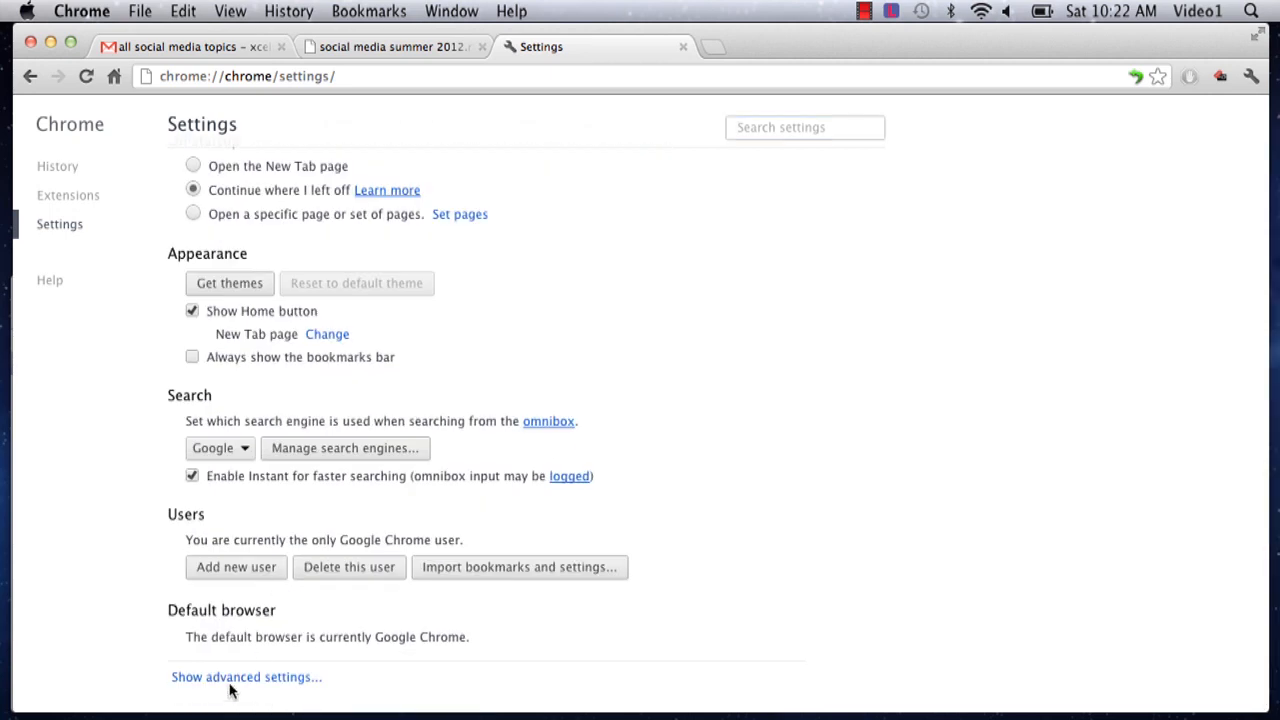
{"action": "left_click", "coordinate": [246, 676]}
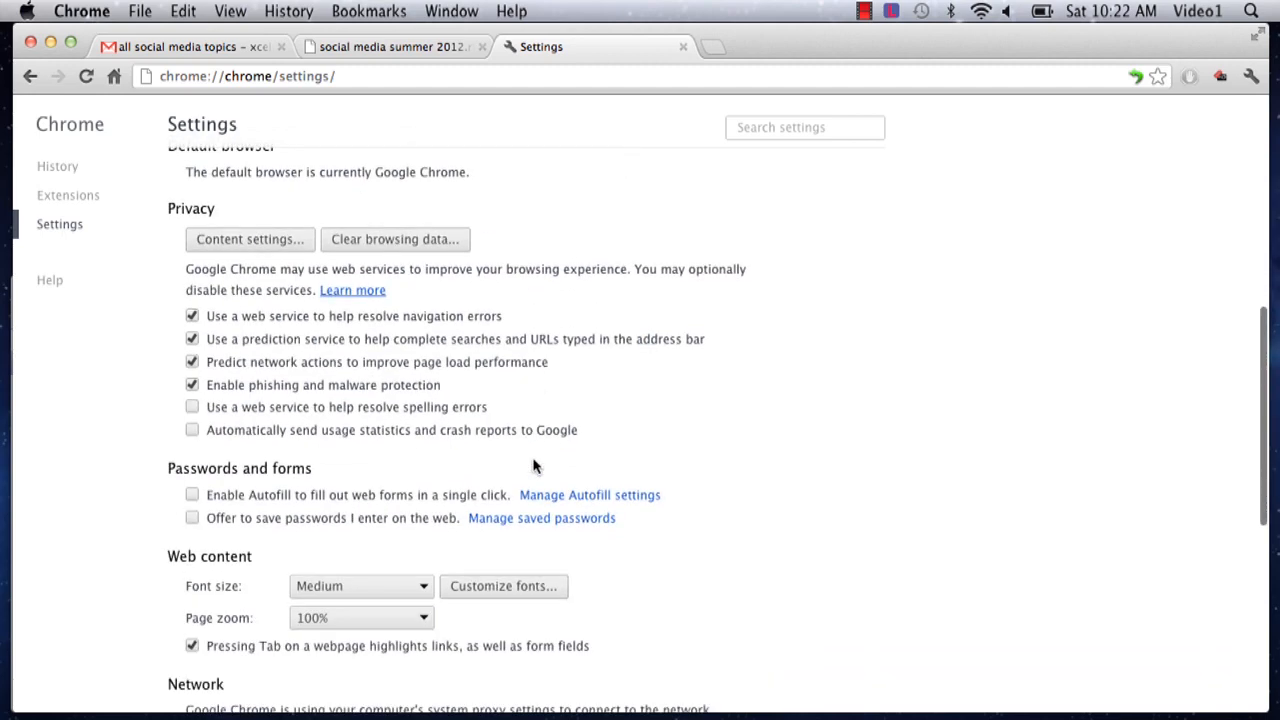
{"action": "scroll", "scroll_direction": "down", "scroll_amount": 3}
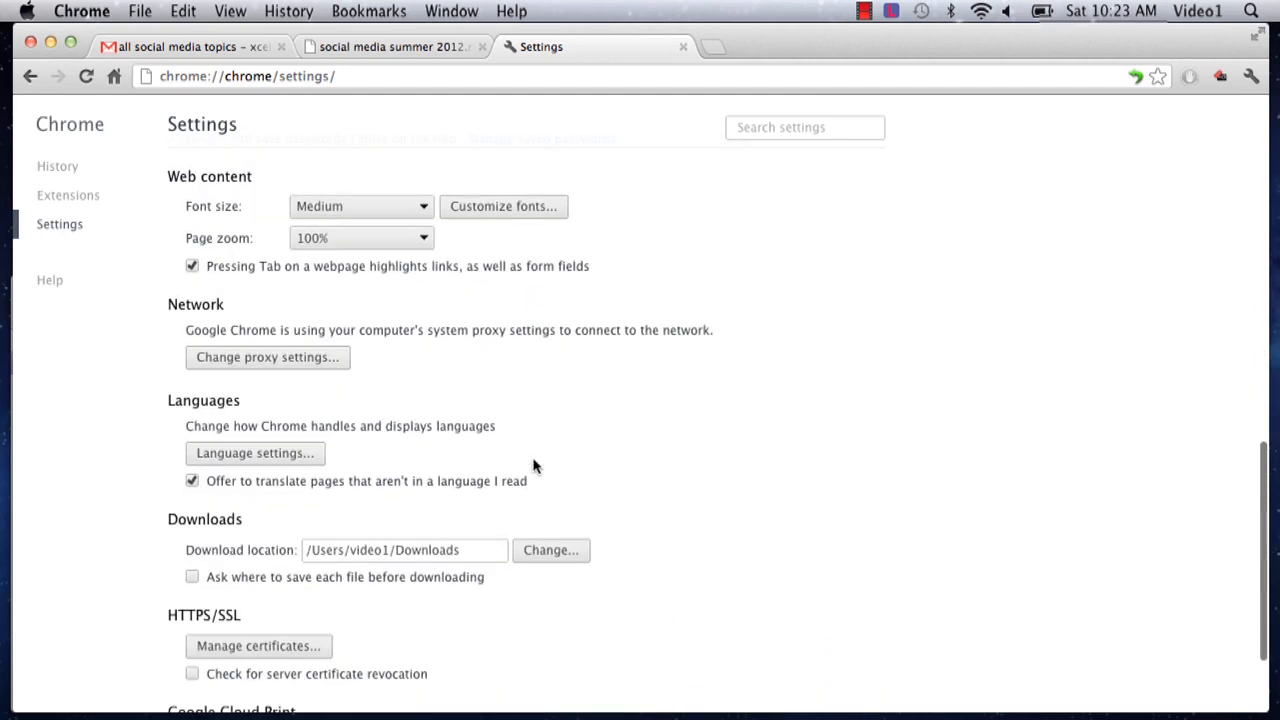
{"action": "scroll", "scroll_direction": "up", "scroll_amount": 3}
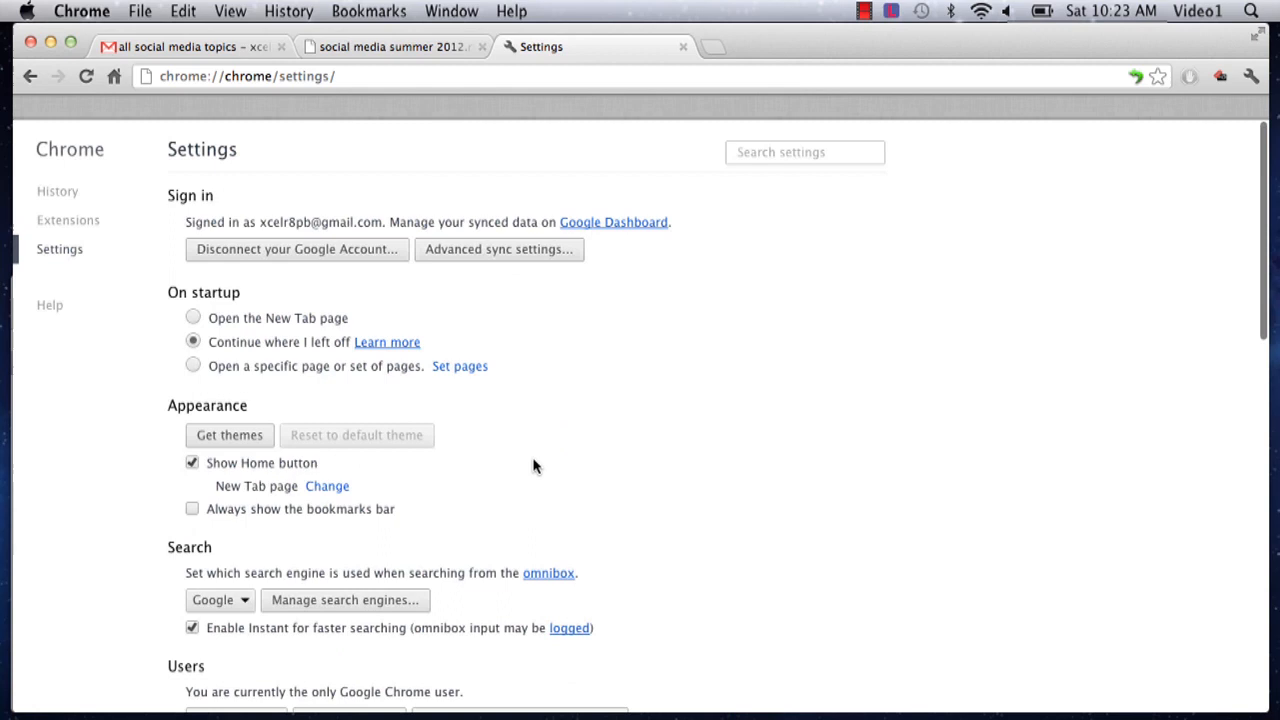
{"action": "left_click", "coordinate": [500, 248]}
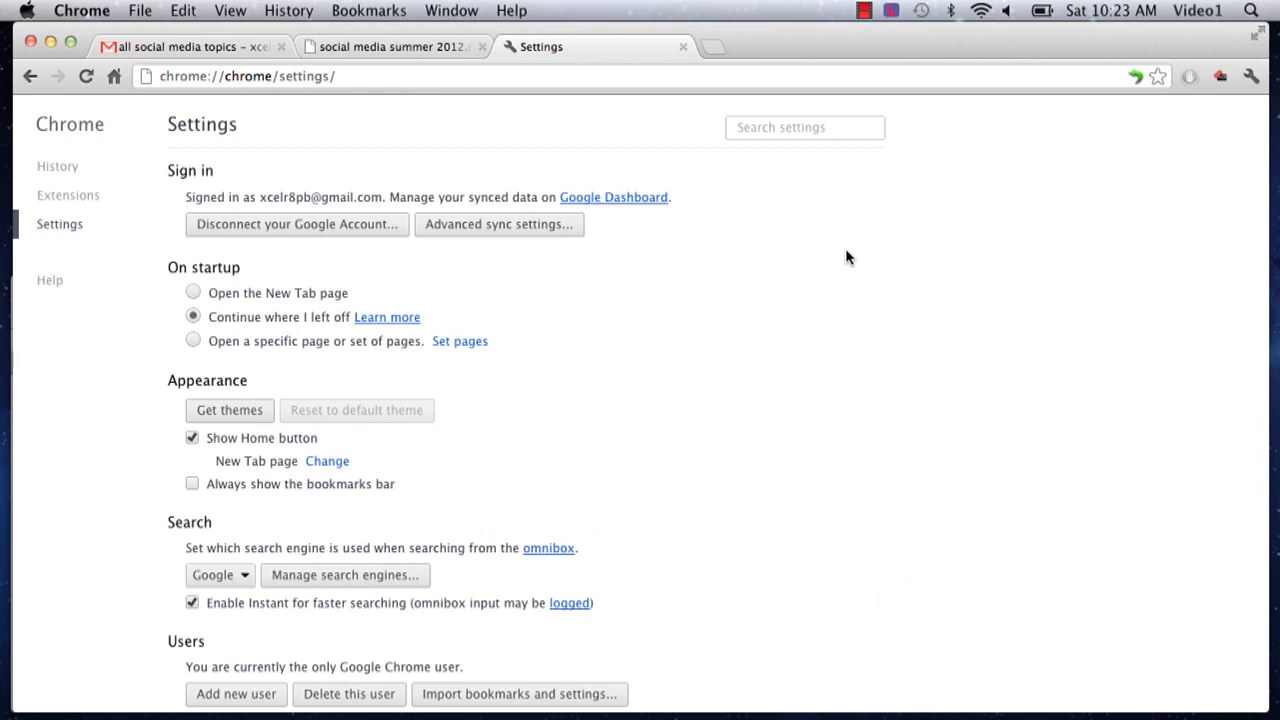
{"action": "mouse_move", "coordinate": [520, 224]}
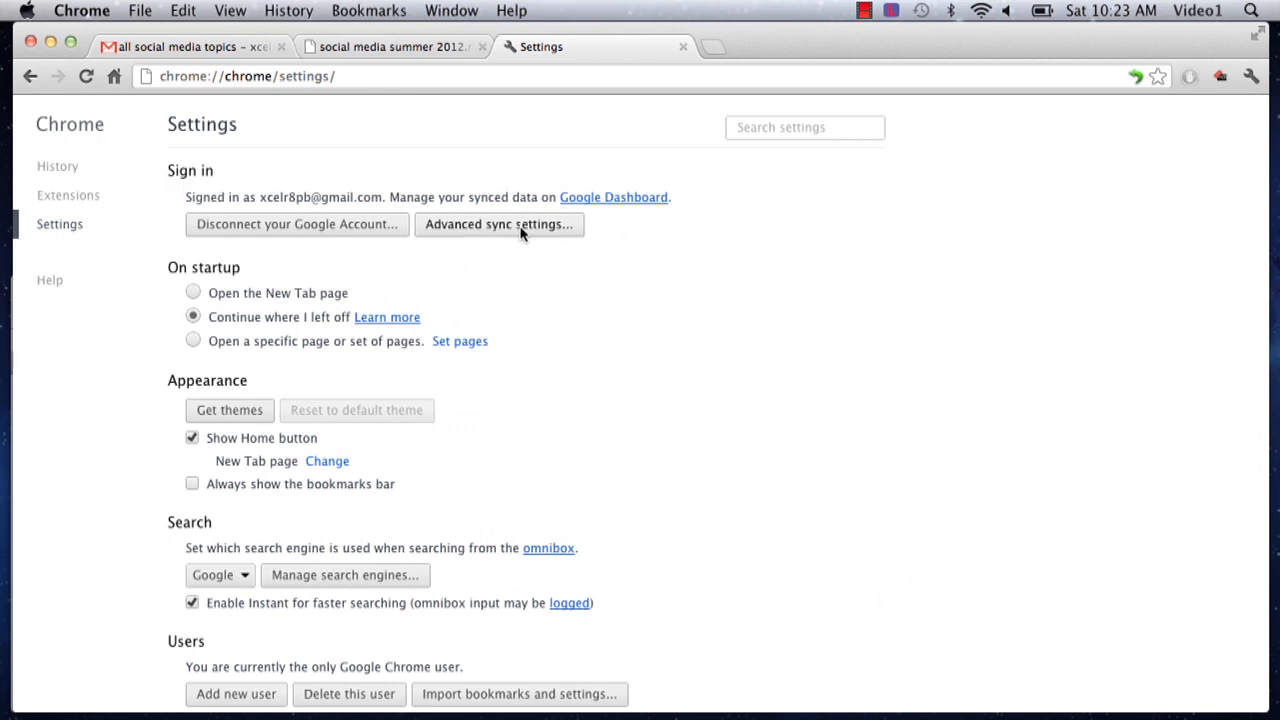
{"action": "left_click", "coordinate": [498, 224]}
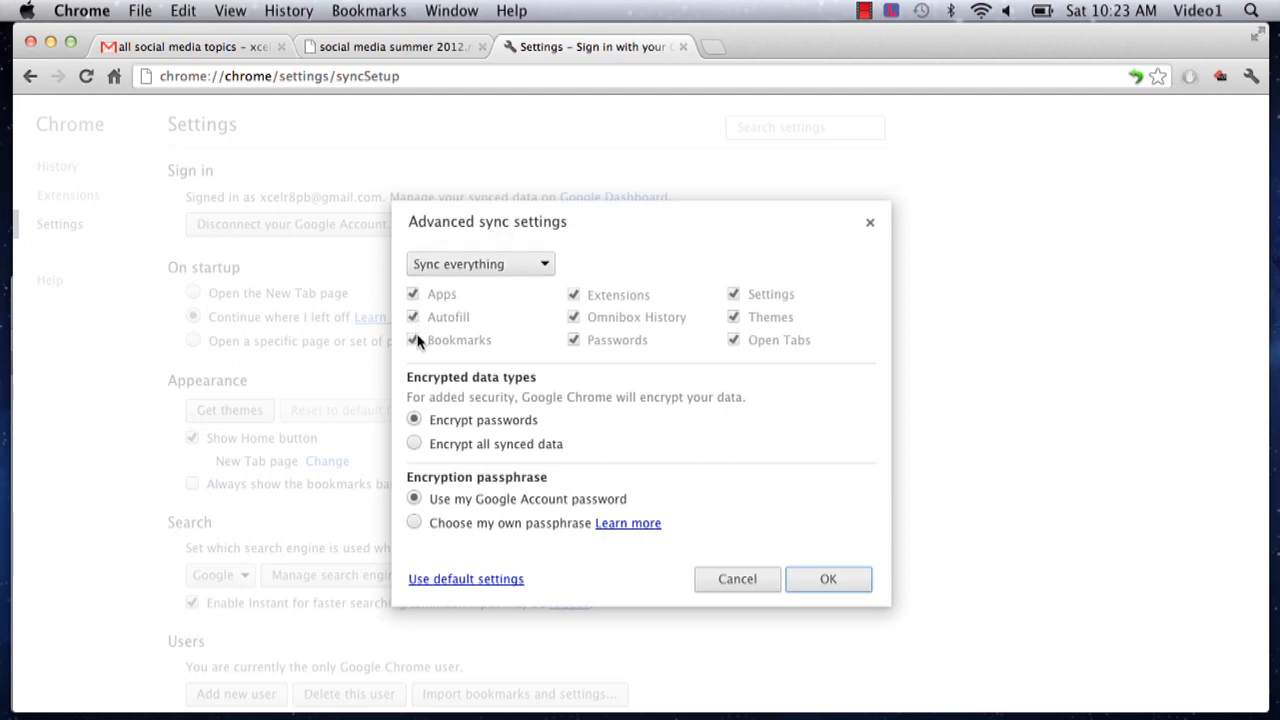
{"action": "left_click", "coordinate": [828, 580]}
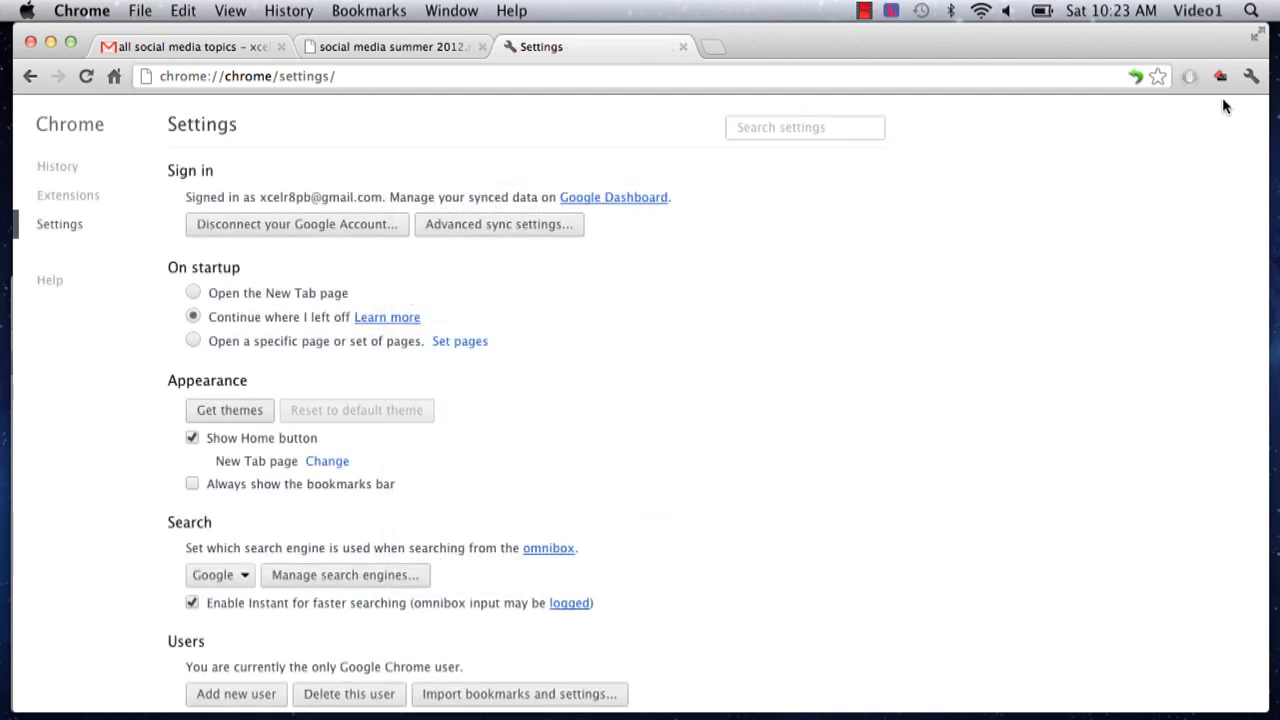
{"action": "left_click", "coordinate": [1252, 76]}
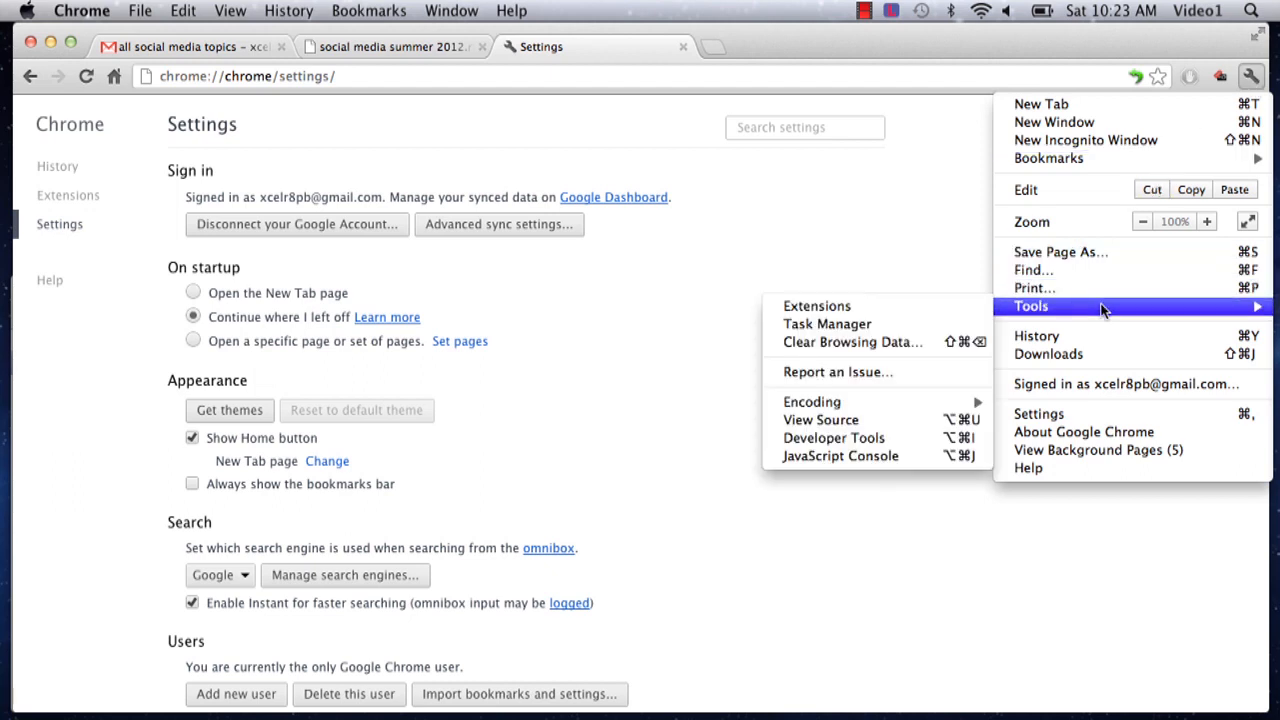
{"action": "mouse_move", "coordinate": [890, 320]}
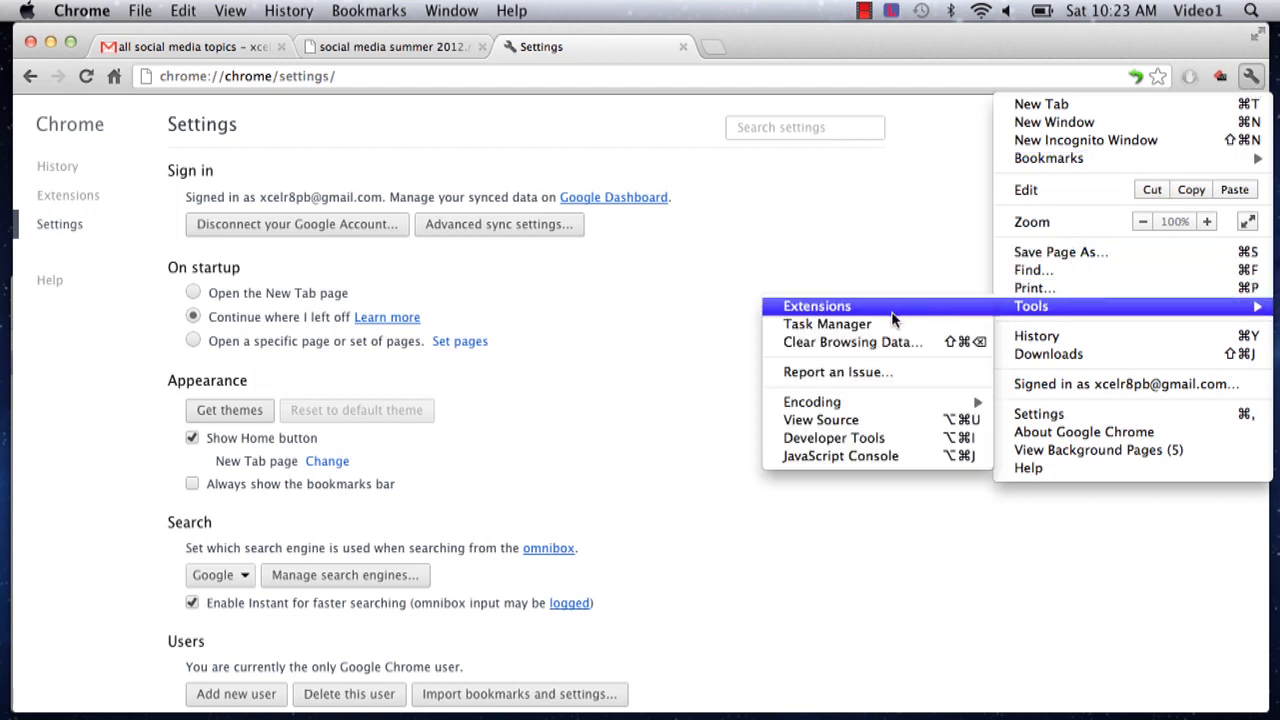
{"action": "left_click", "coordinate": [816, 306]}
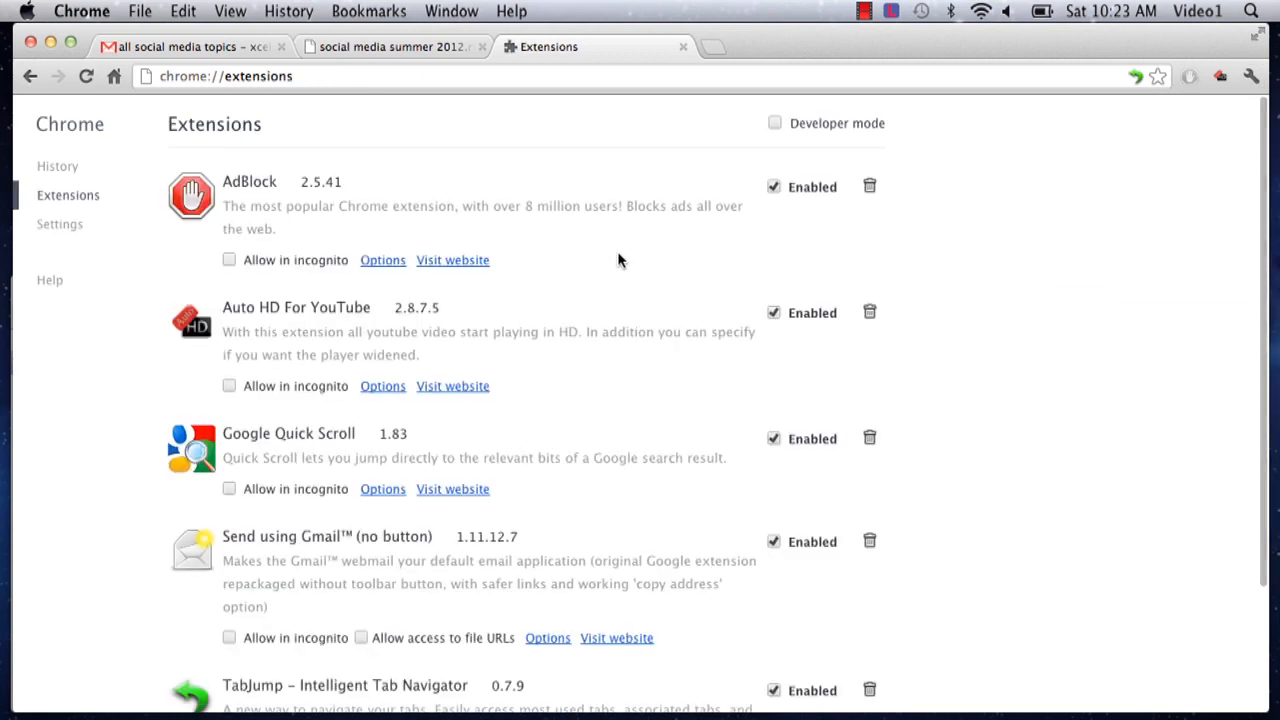
{"action": "mouse_move", "coordinate": [68, 194]}
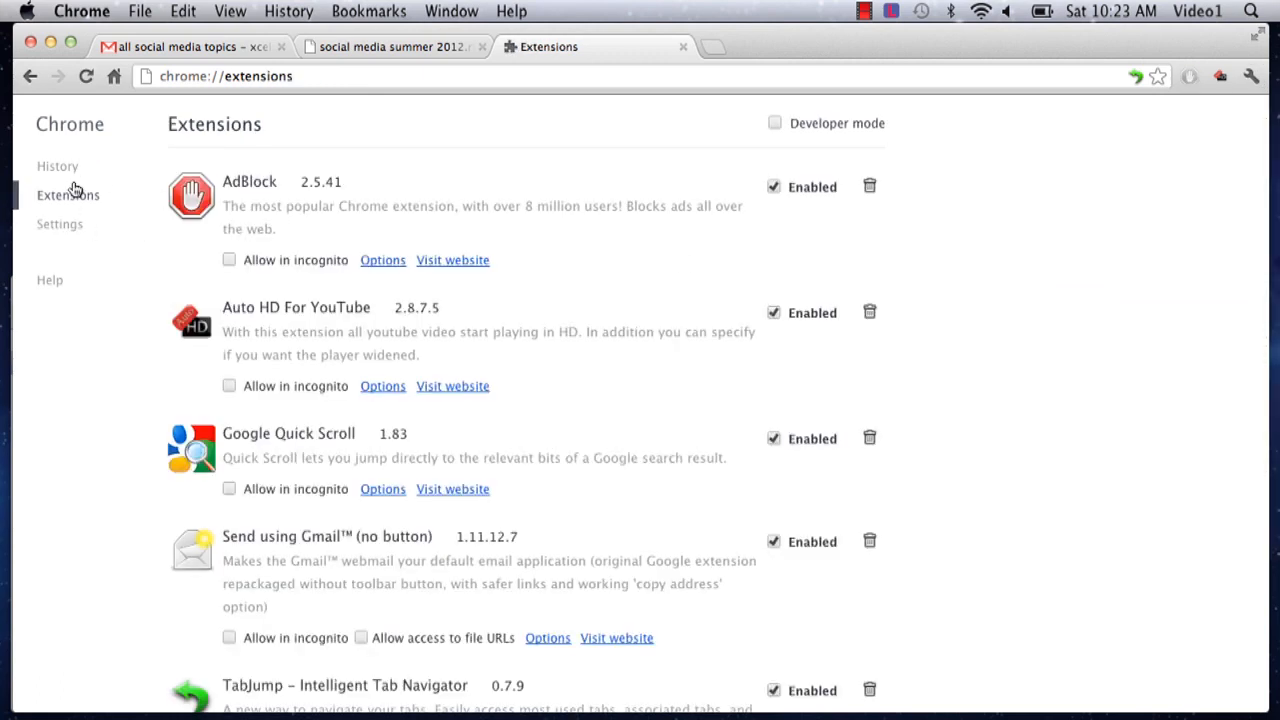
{"action": "mouse_move", "coordinate": [68, 238]}
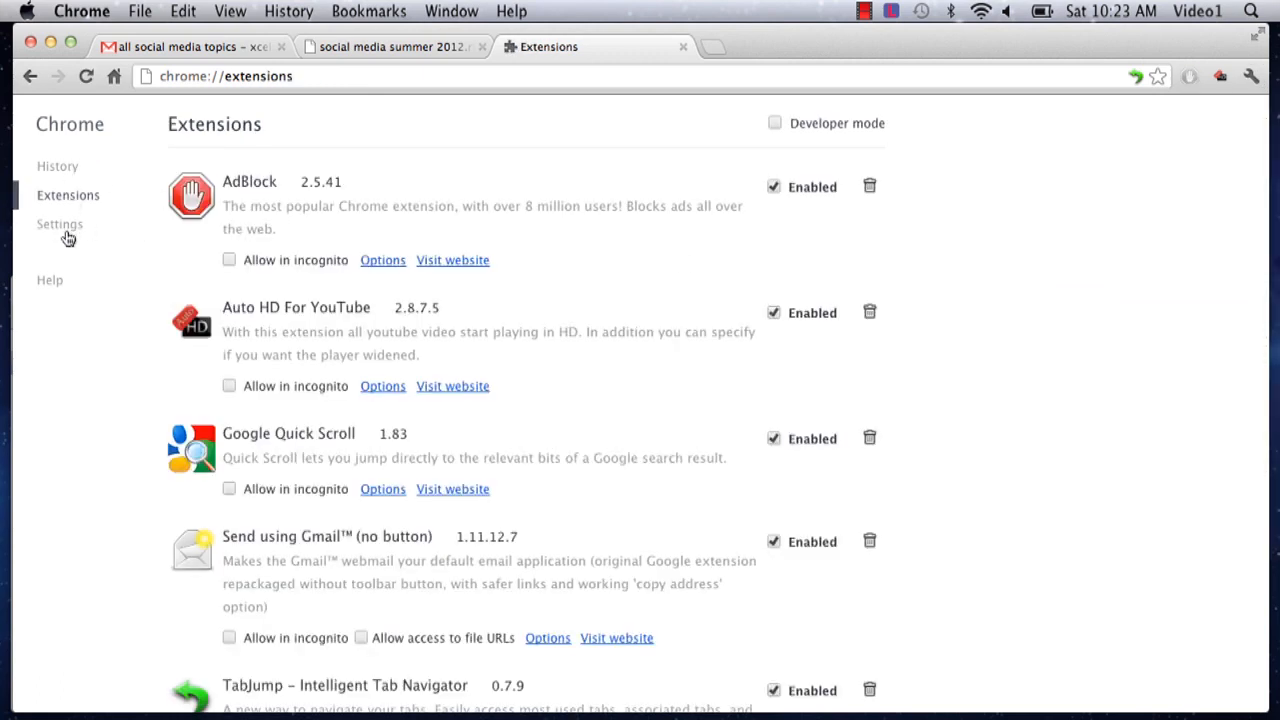
{"action": "left_click", "coordinate": [60, 224]}
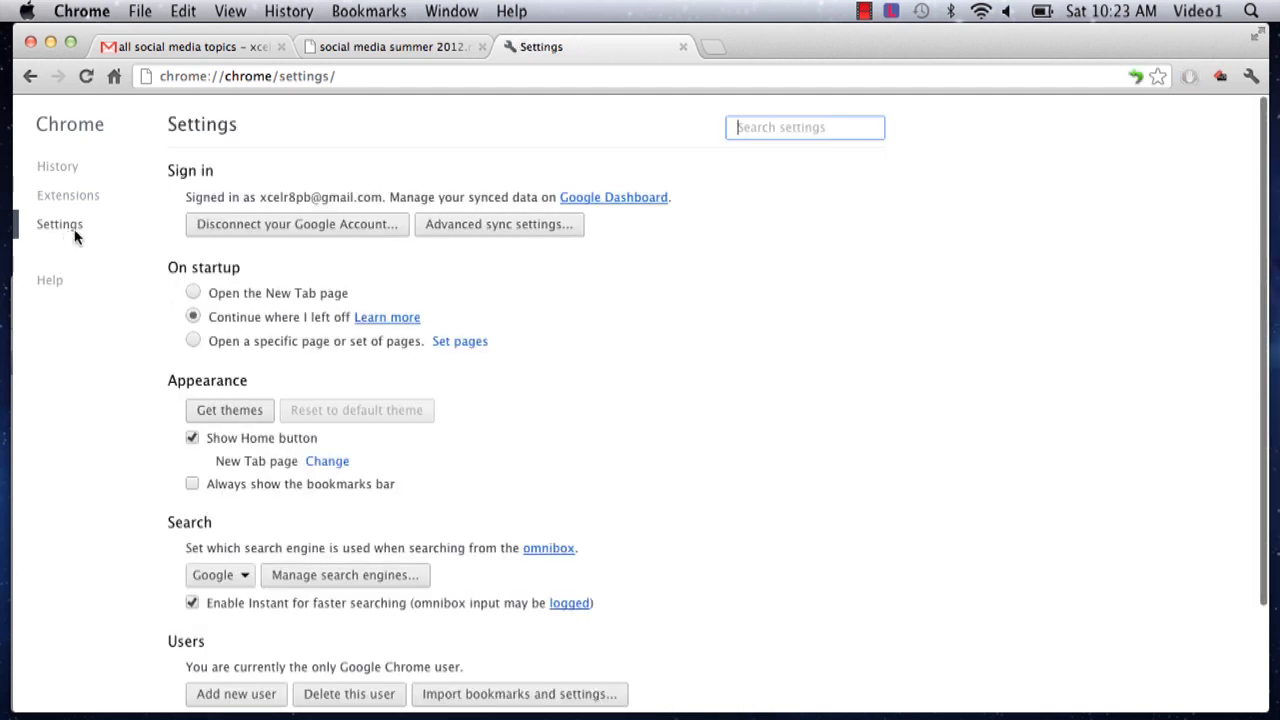
{"action": "mouse_move", "coordinate": [468, 224]}
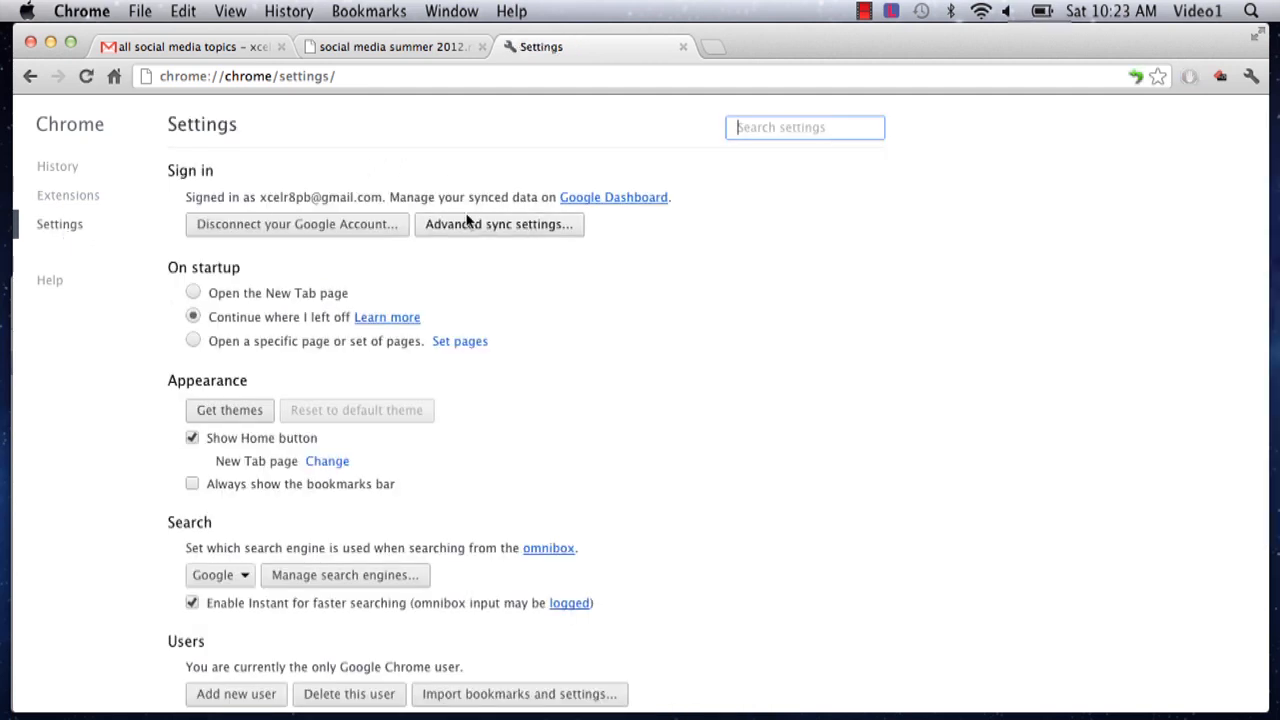
Step: In Advanced sync settings keep Sync everything with only passwords encrypted and apply Use default settings
{"action": "left_click", "coordinate": [498, 224]}
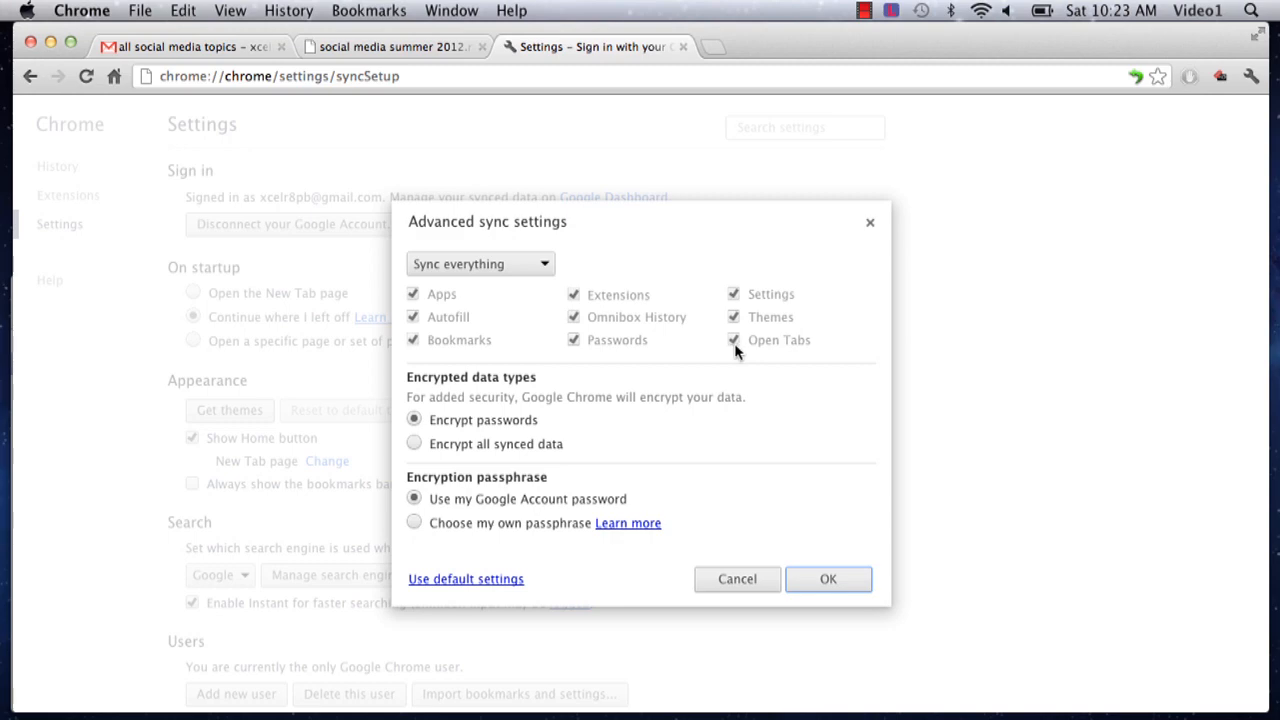
{"action": "mouse_move", "coordinate": [772, 352]}
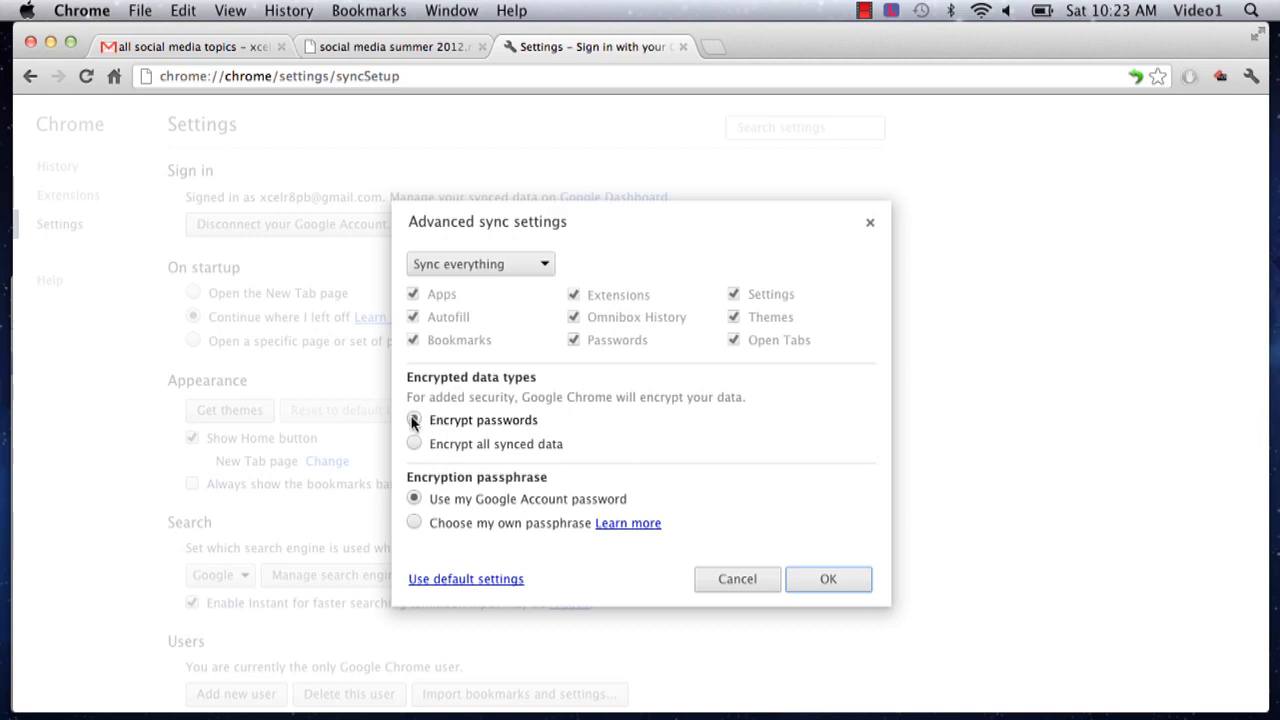
{"action": "left_click", "coordinate": [414, 420]}
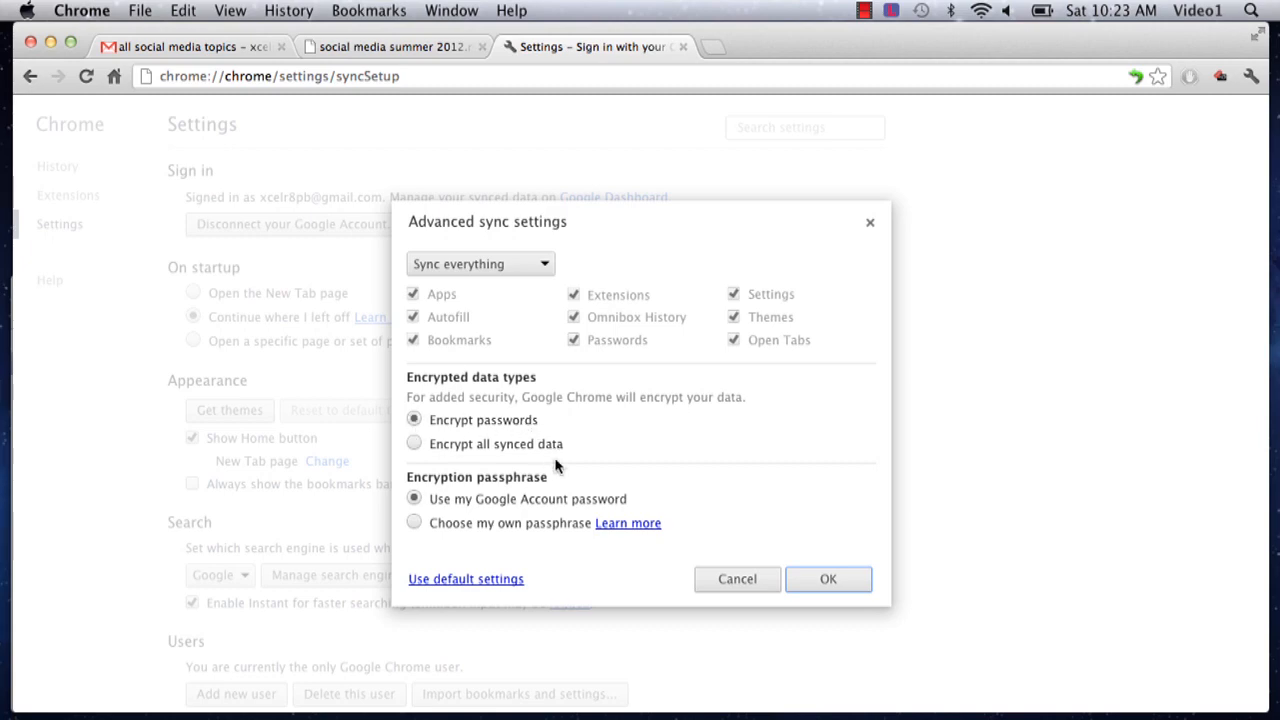
{"action": "mouse_move", "coordinate": [484, 458]}
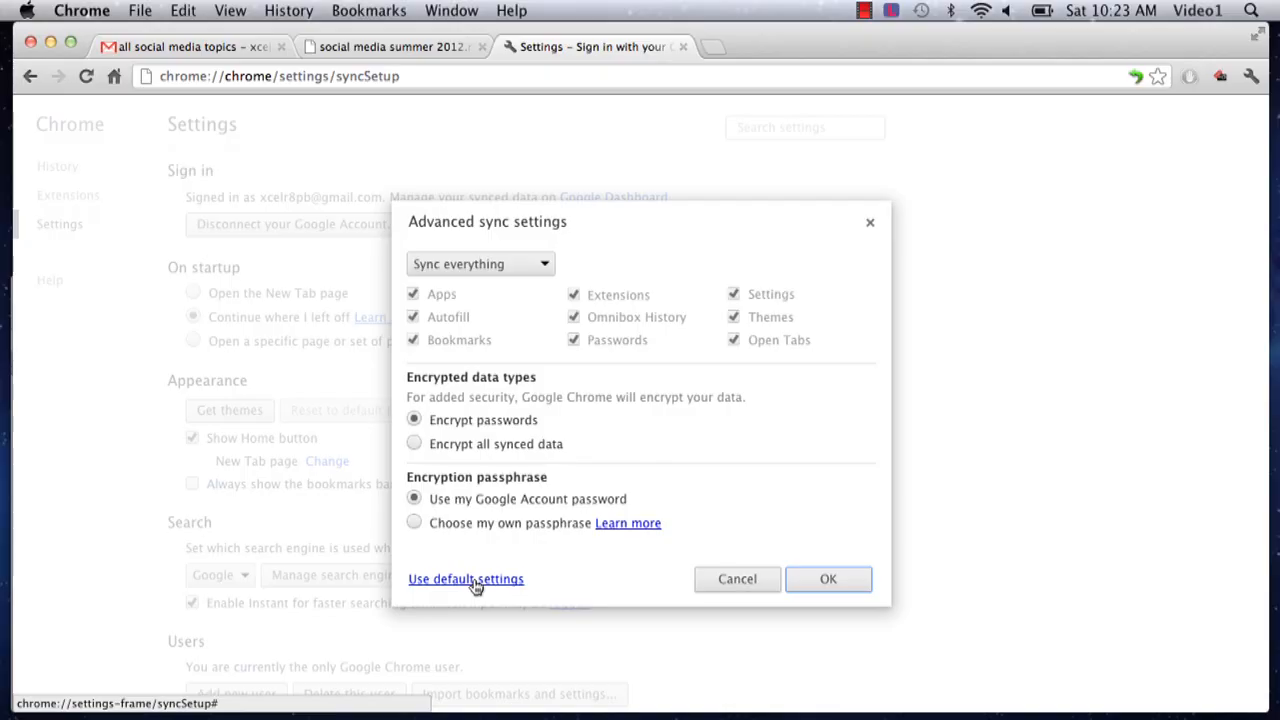
{"action": "left_click", "coordinate": [828, 578]}
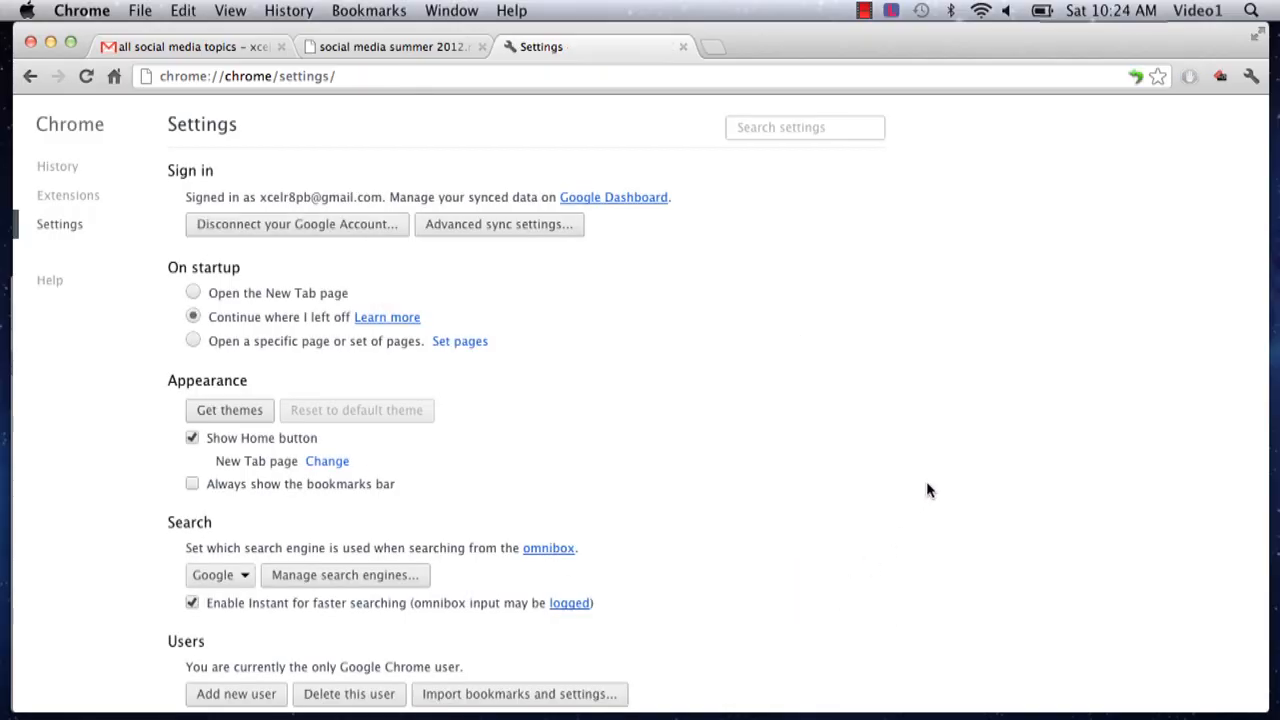
{"action": "mouse_move", "coordinate": [670, 360]}
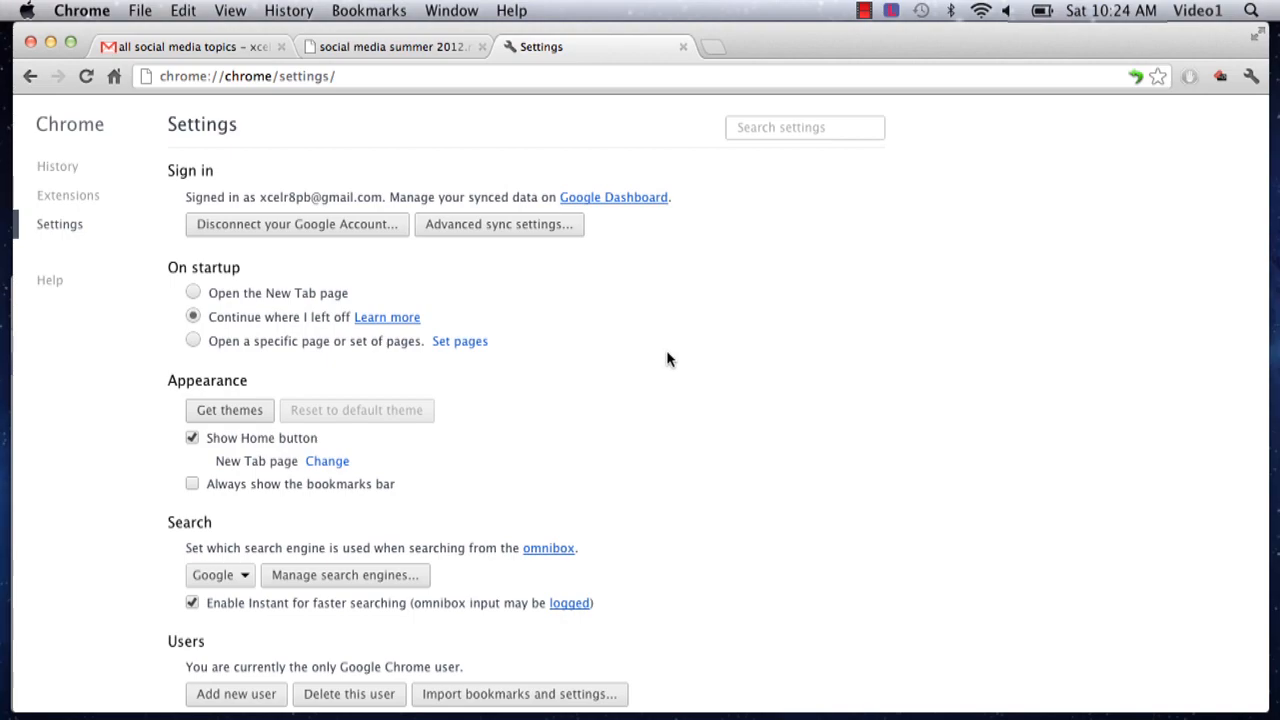